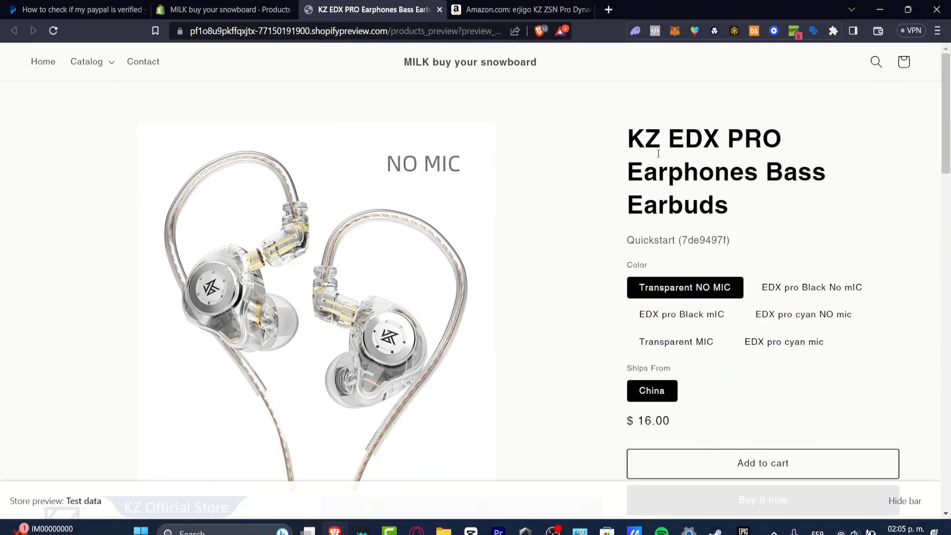
Compare the store's $16 earbuds storefront preview against the admin page and the Amazon tab.
click(225, 10)
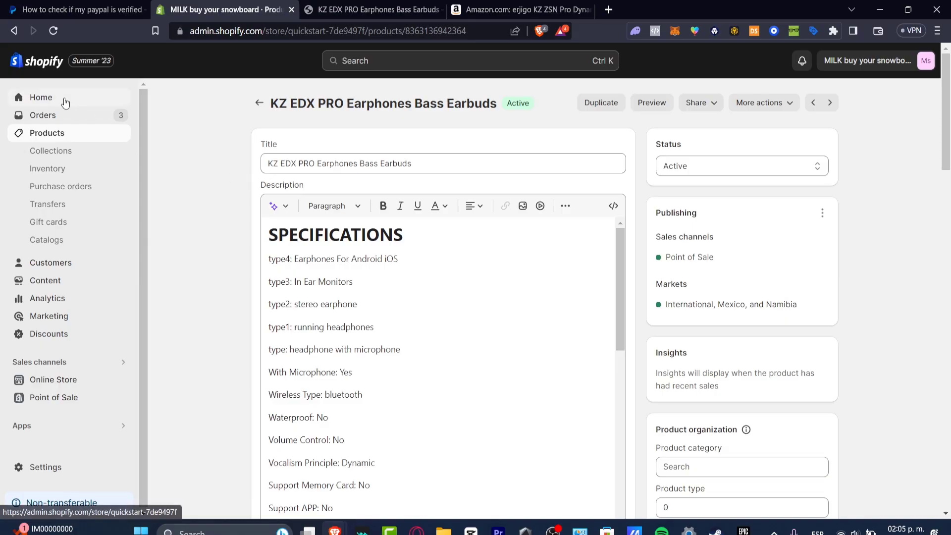
click(41, 97)
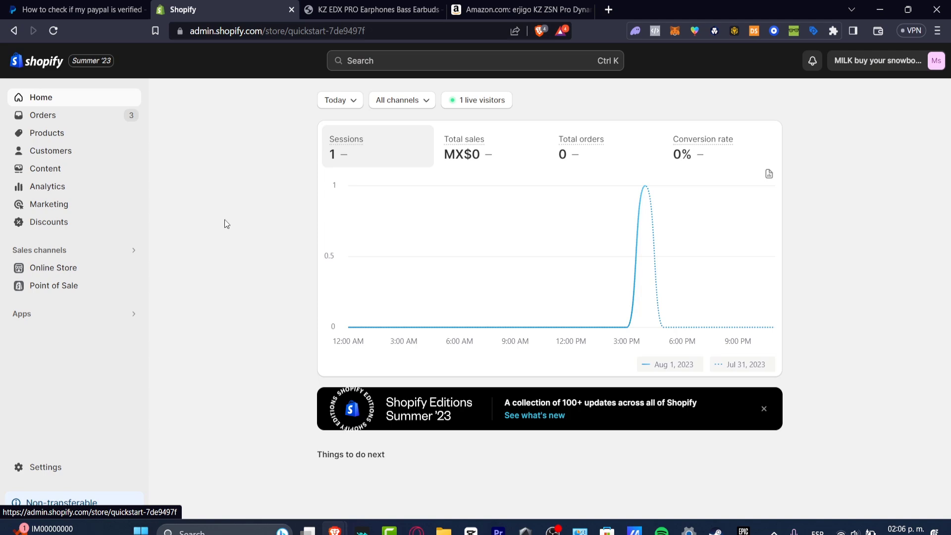
click(369, 9)
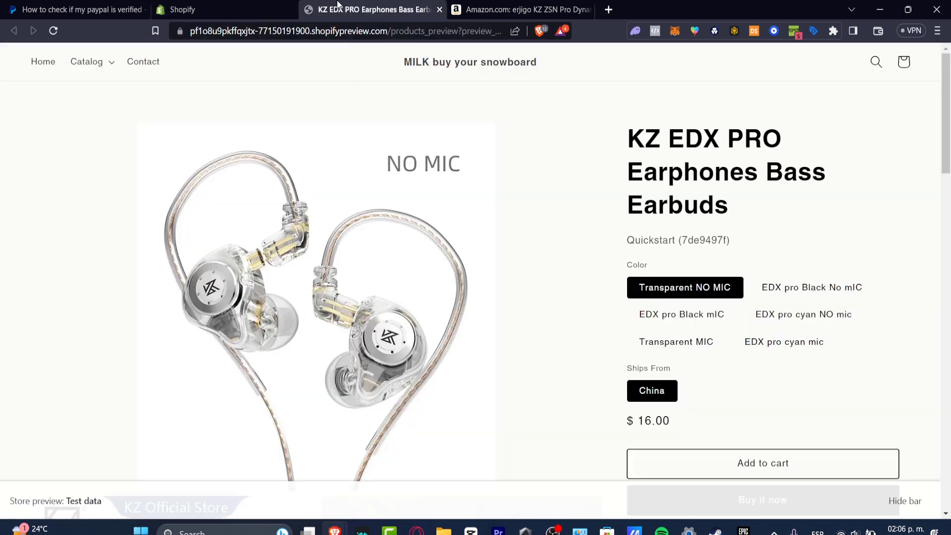
scroll(down, 3)
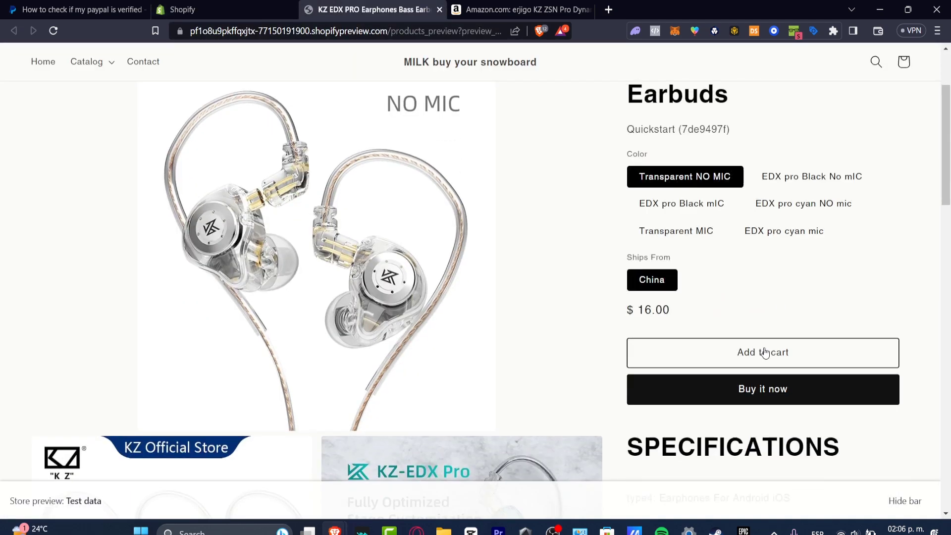
scroll(down, 3)
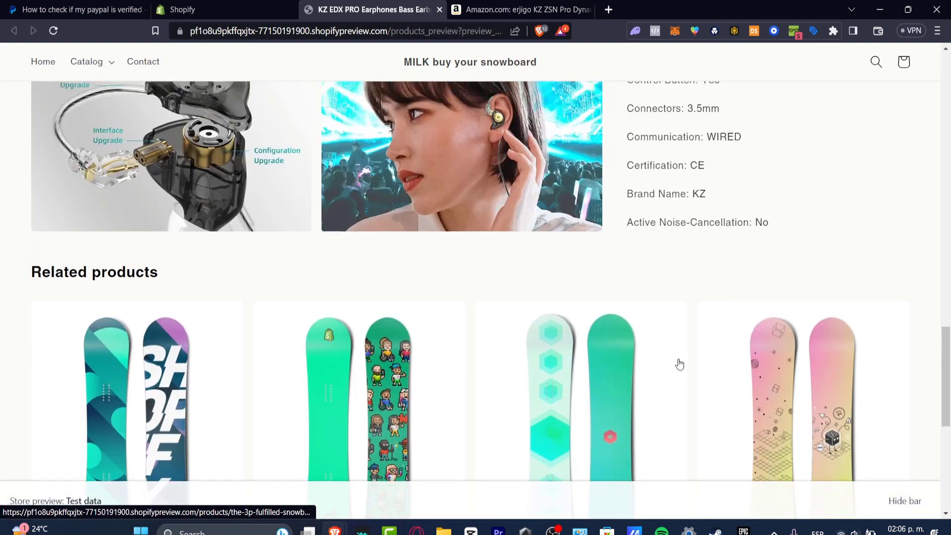
scroll(up, 3)
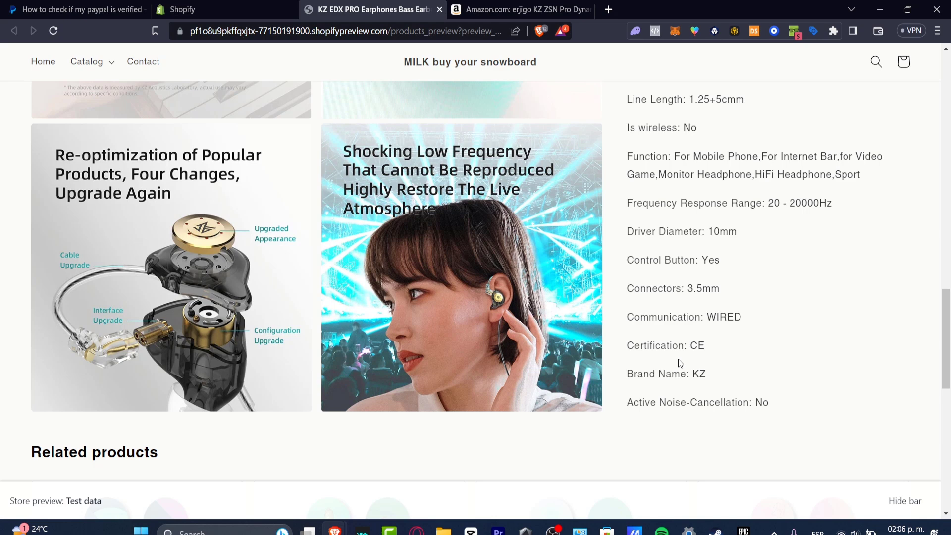
click(518, 10)
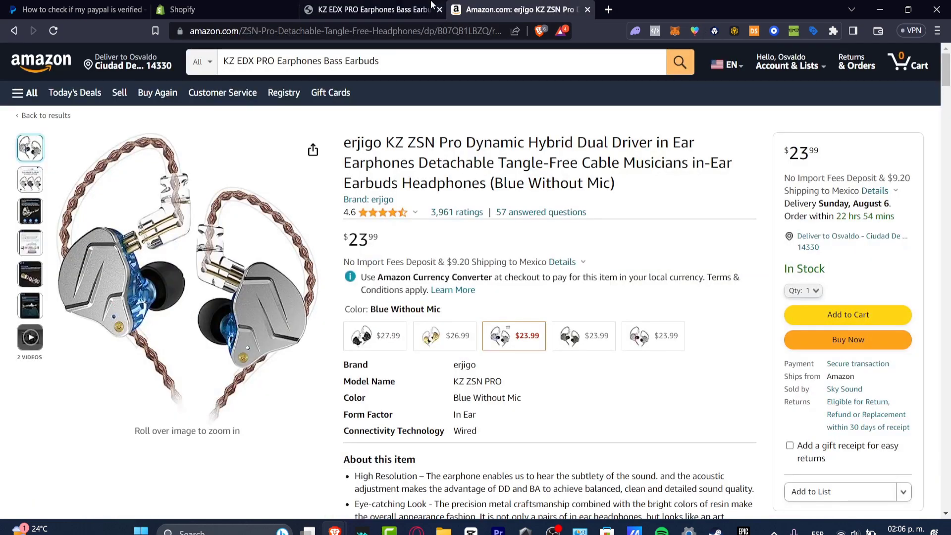
click(369, 10)
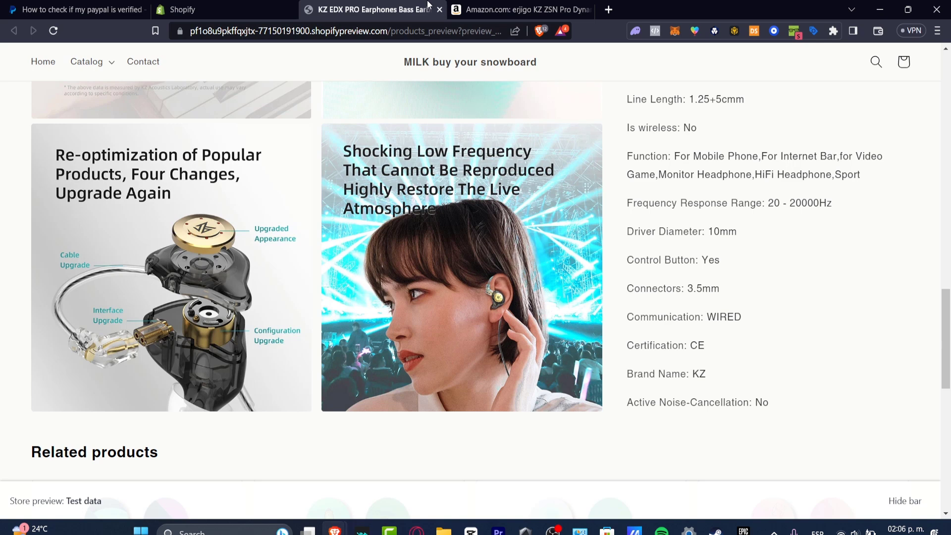
mouse_move(543, 223)
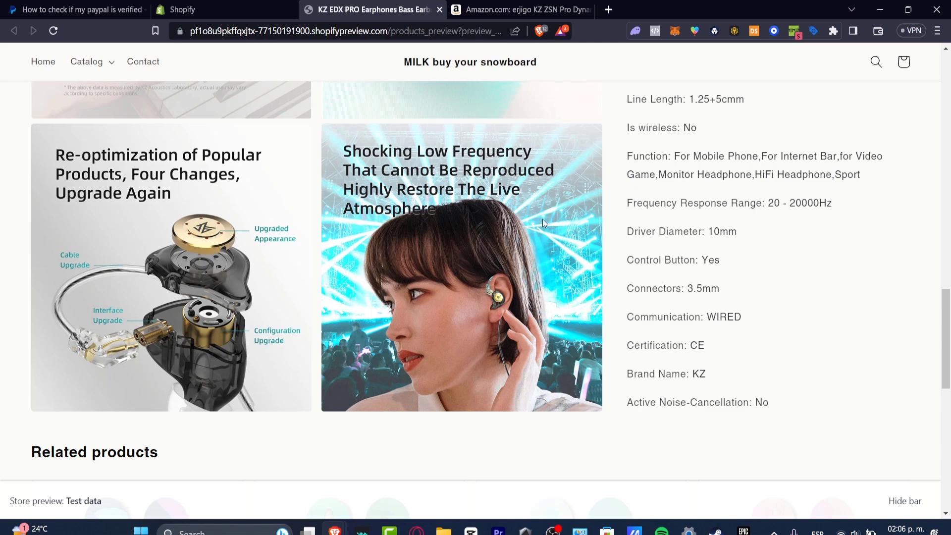
scroll(up, 3)
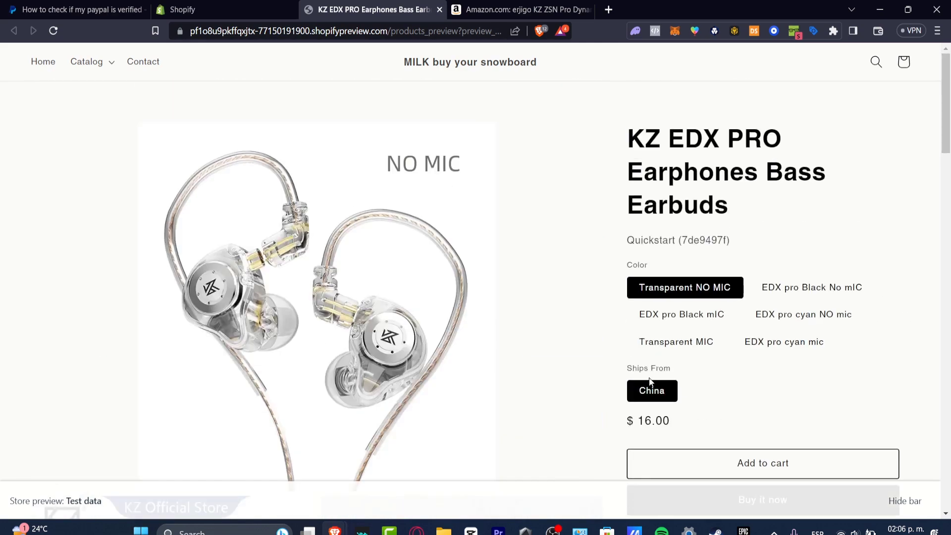
mouse_move(470, 367)
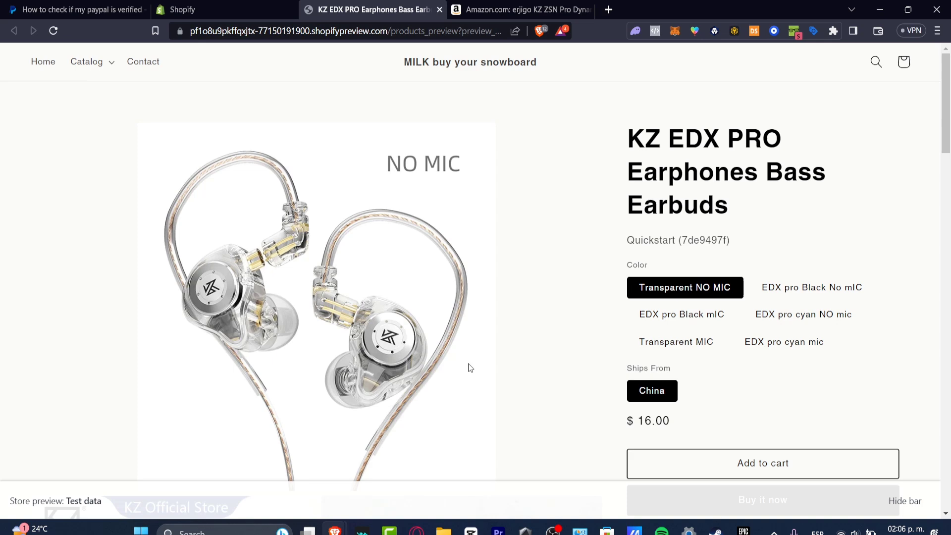
mouse_move(308, 333)
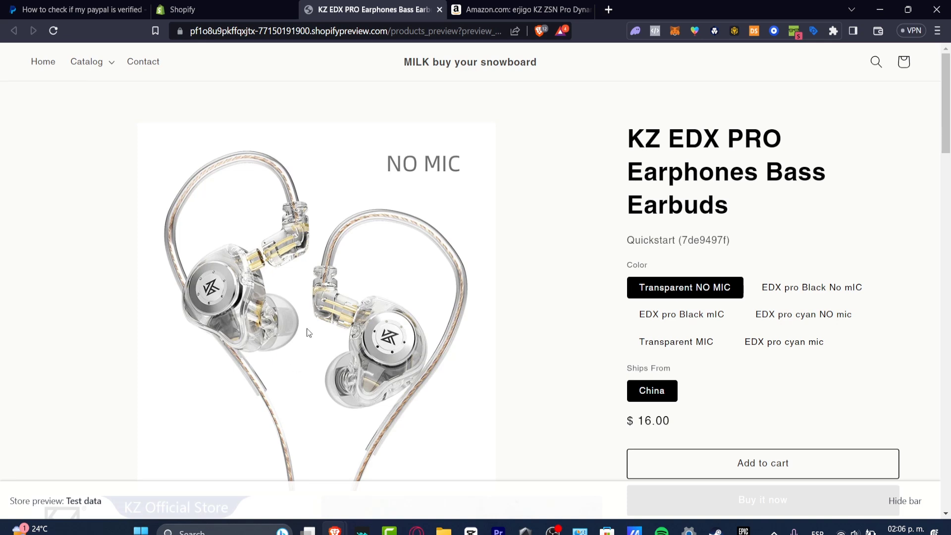
Search Amazon for KZ EDX PRO Earphones Bass Earbuds and scroll the $16–$19 results.
click(521, 9)
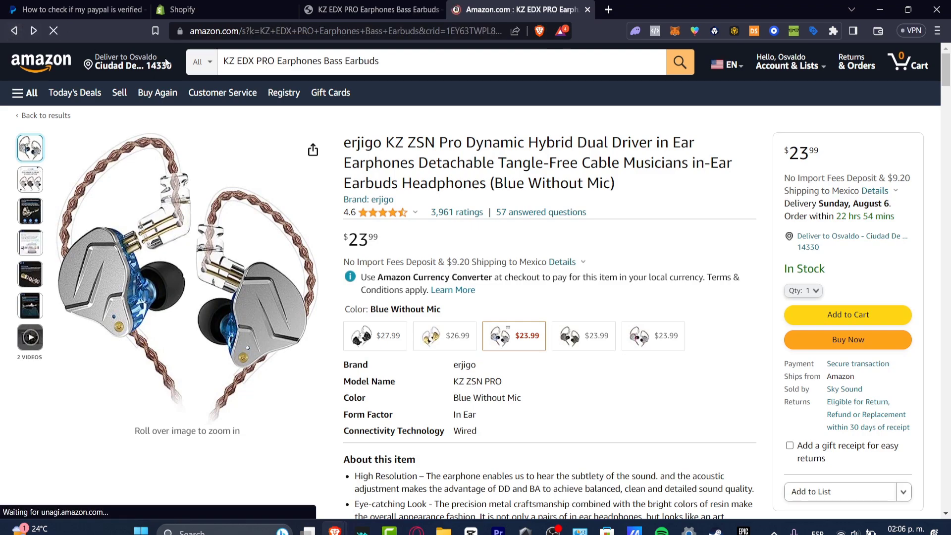
click(14, 30)
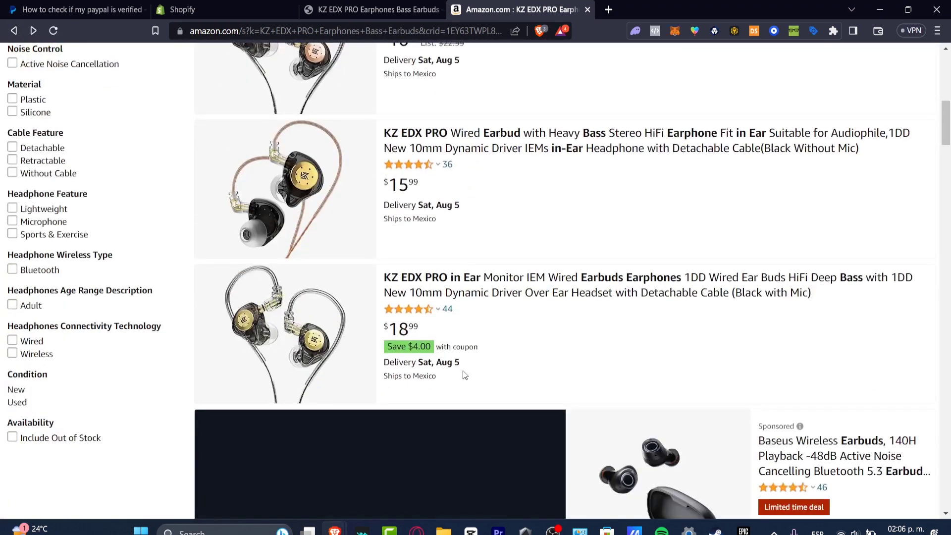
scroll(down, 3)
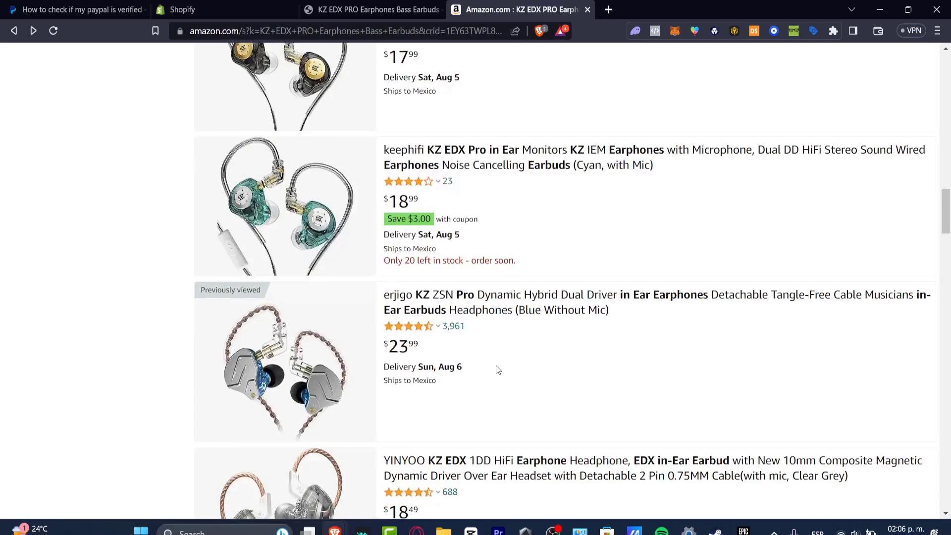
scroll(down, 3)
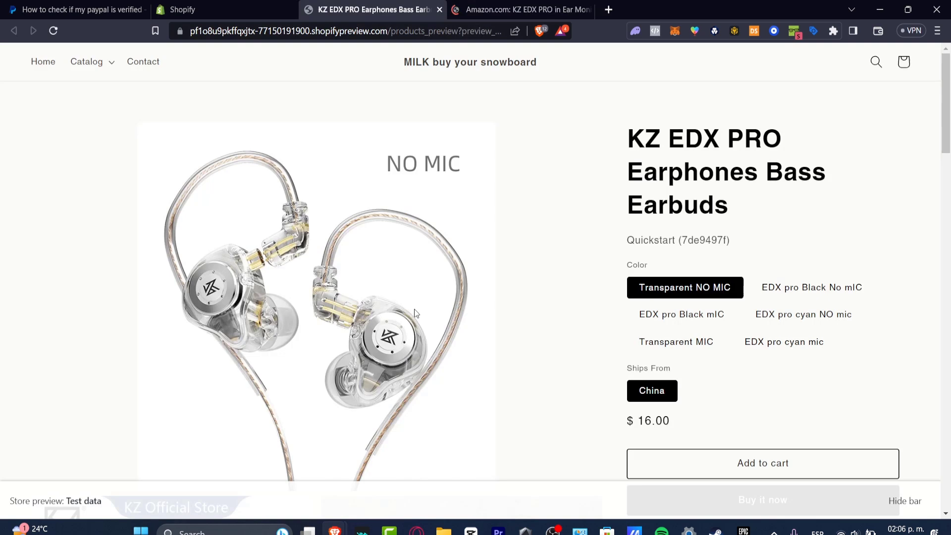
Browse the KZ EDX PRO Amazon listing's customer reviews, rated 4.3 of 5 from 30 ratings.
click(518, 10)
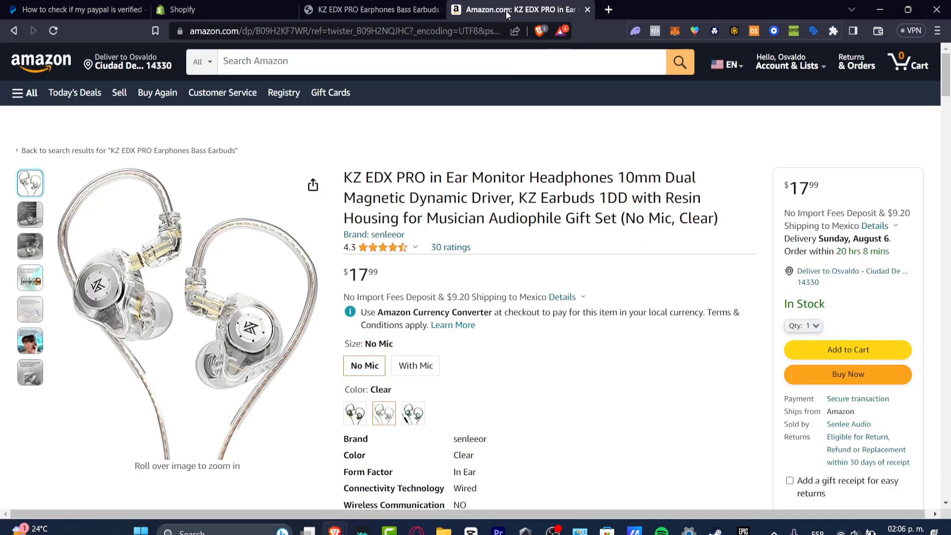
mouse_move(561, 191)
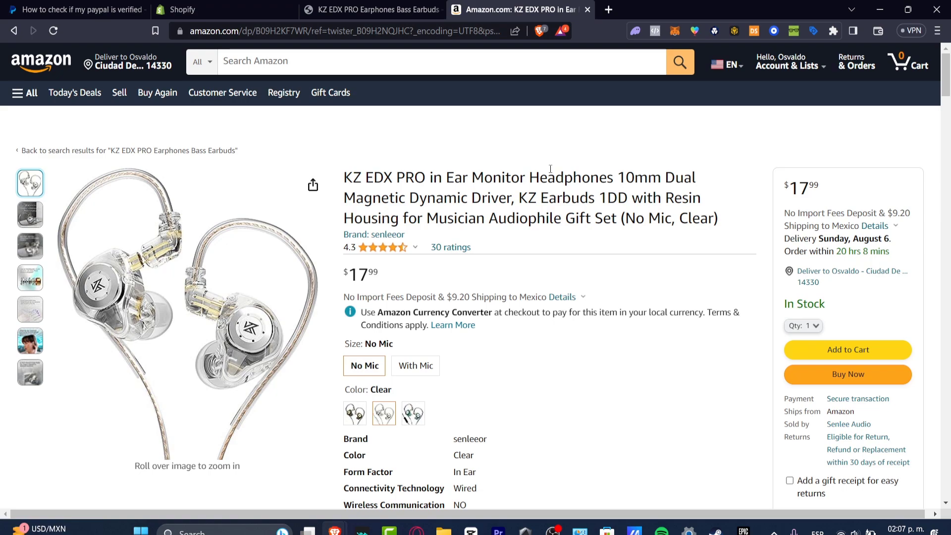
scroll(down, 3)
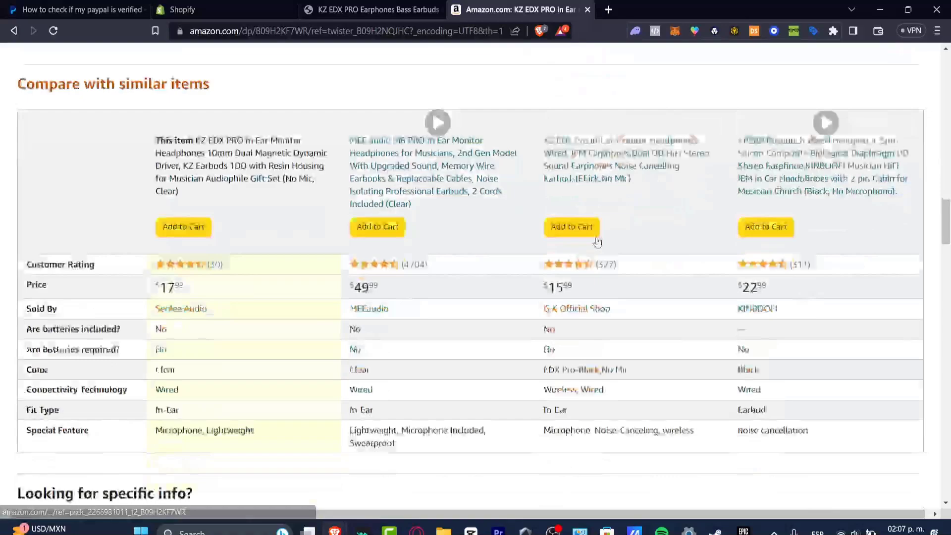
scroll(down, 3)
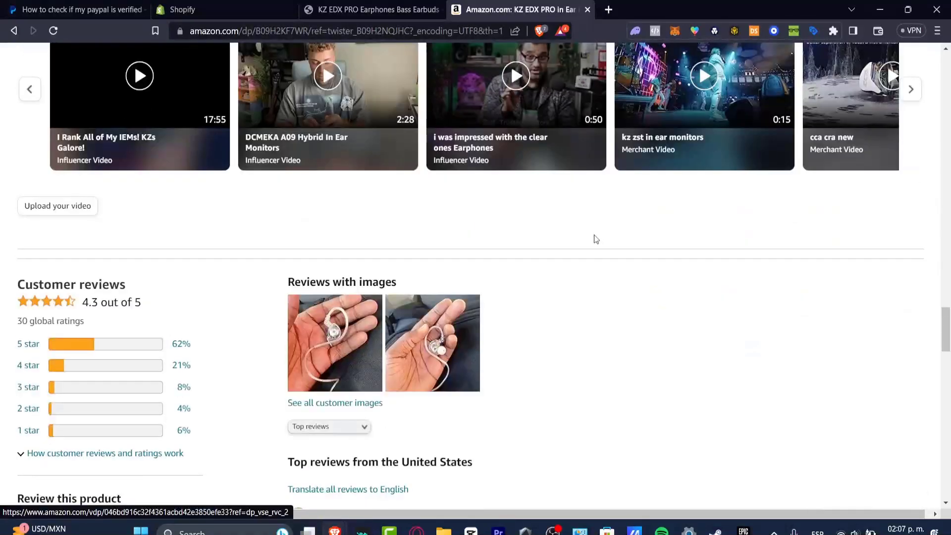
scroll(down, 3)
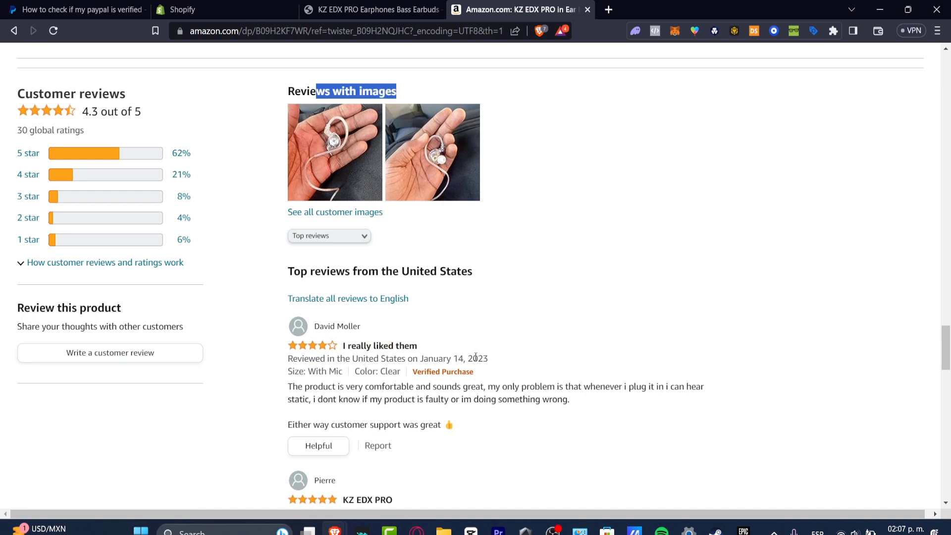
scroll(down, 3)
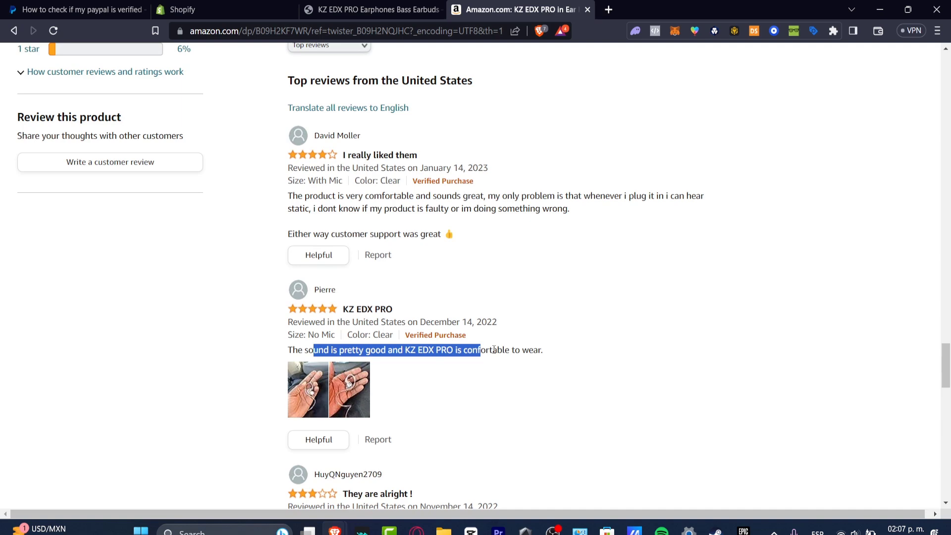
scroll(down, 3)
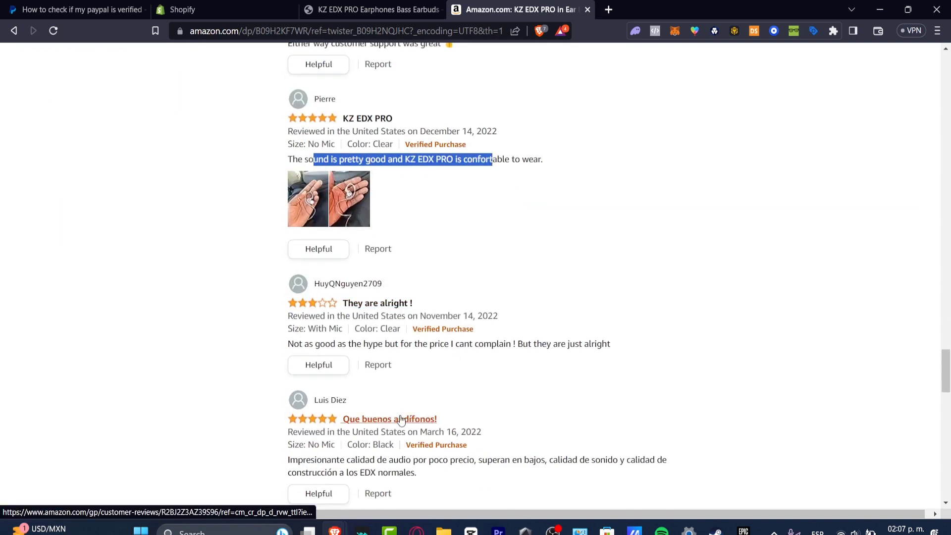
scroll(down, 3)
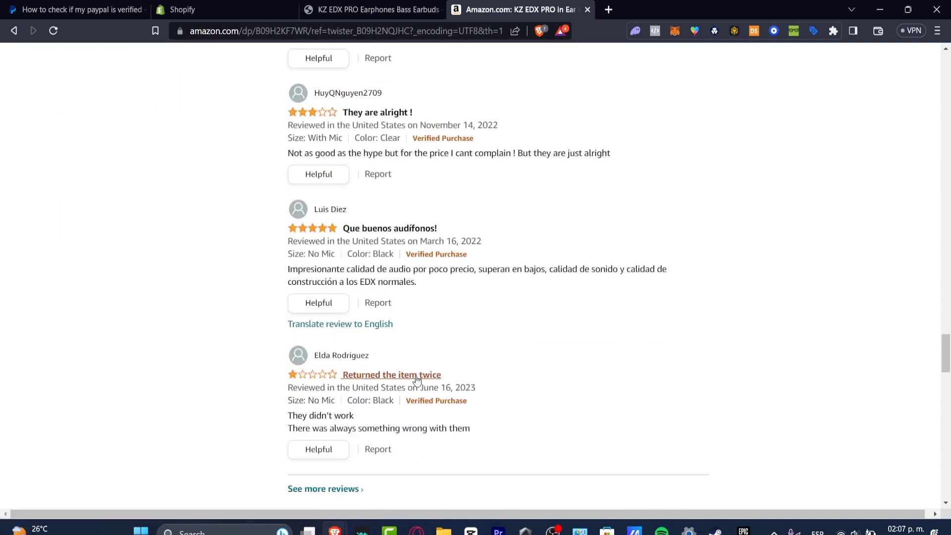
scroll(down, 3)
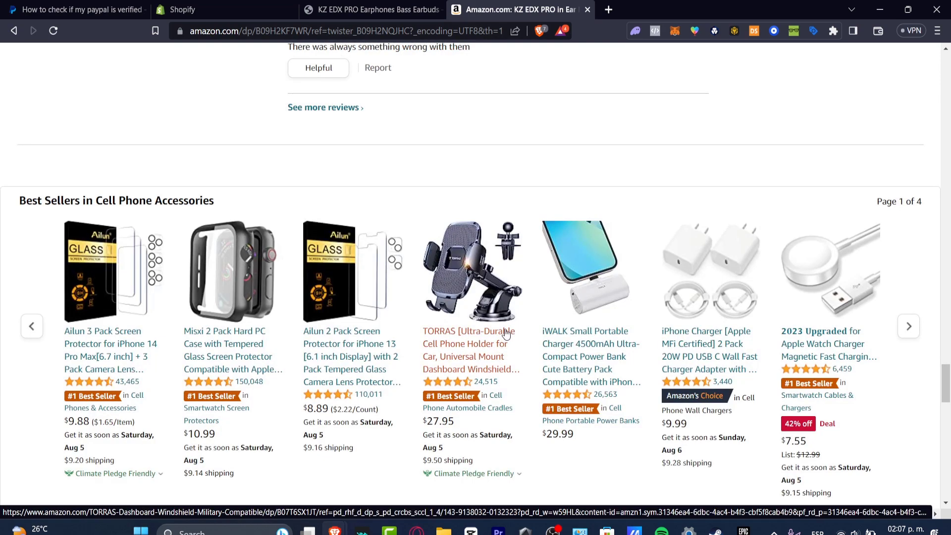
scroll(up, 3)
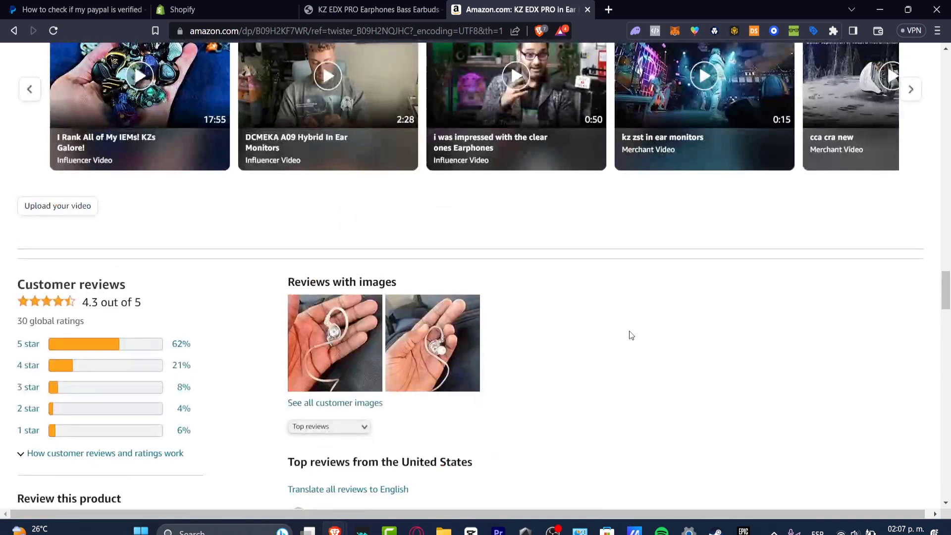
mouse_move(544, 302)
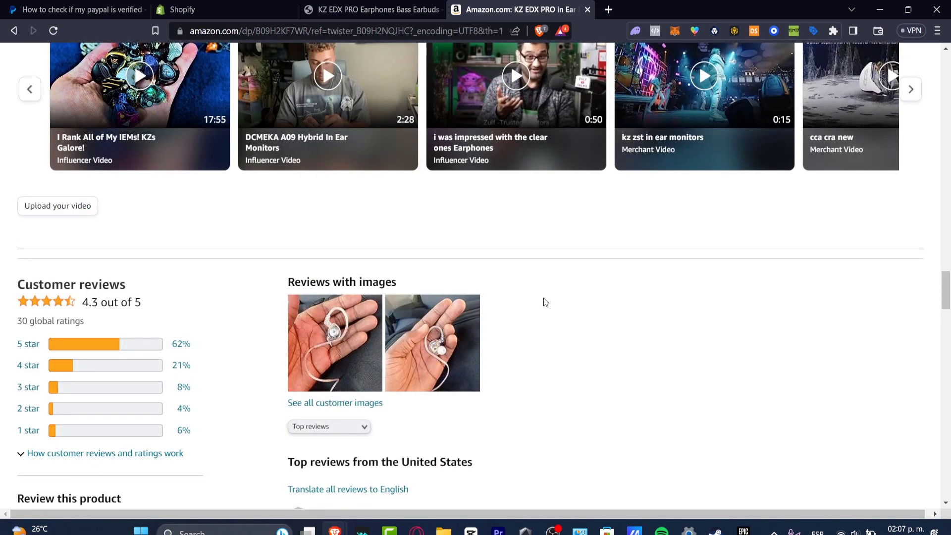
scroll(down, 3)
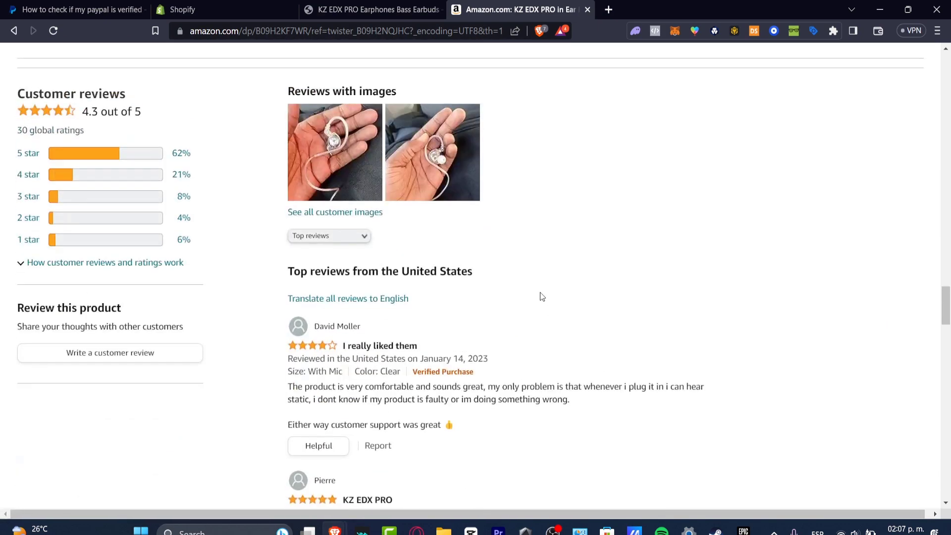
mouse_move(536, 297)
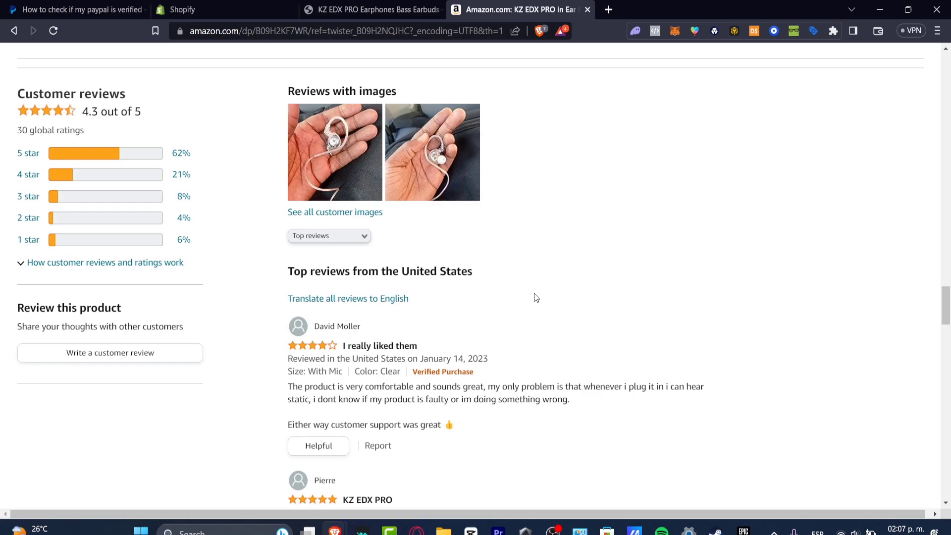
mouse_move(560, 312)
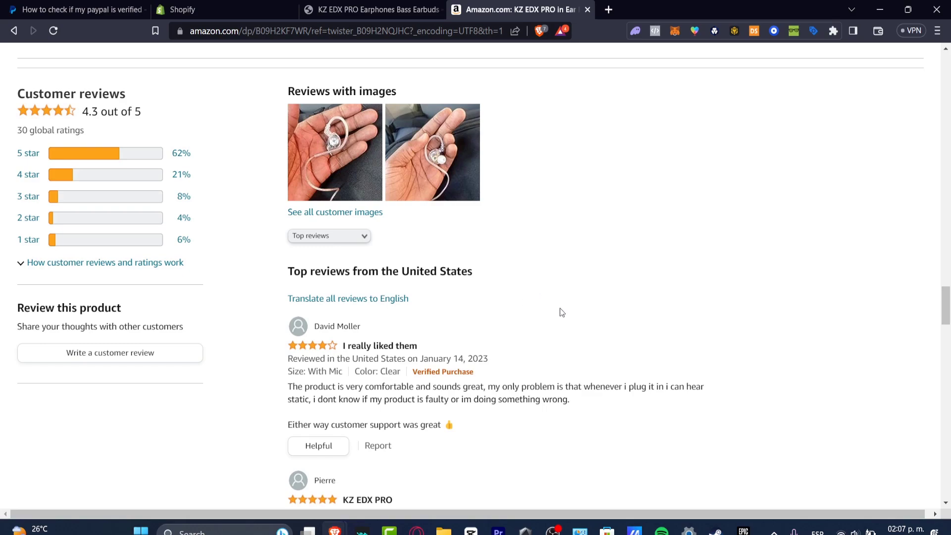
scroll(up, 3)
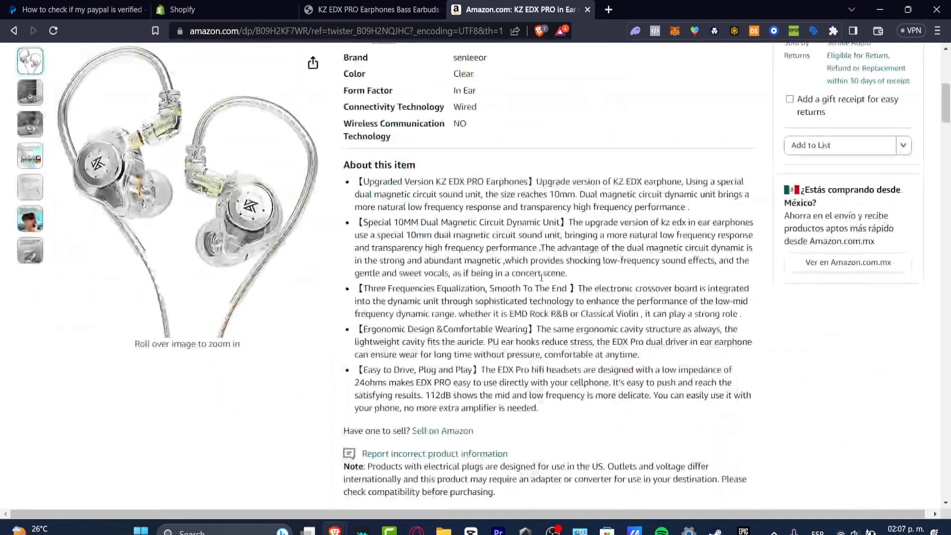
scroll(down, 3)
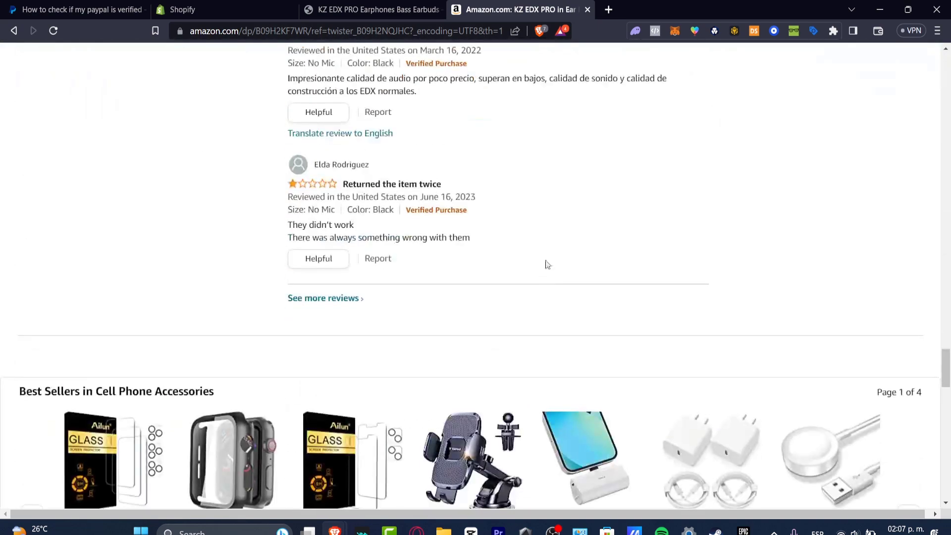
mouse_move(535, 249)
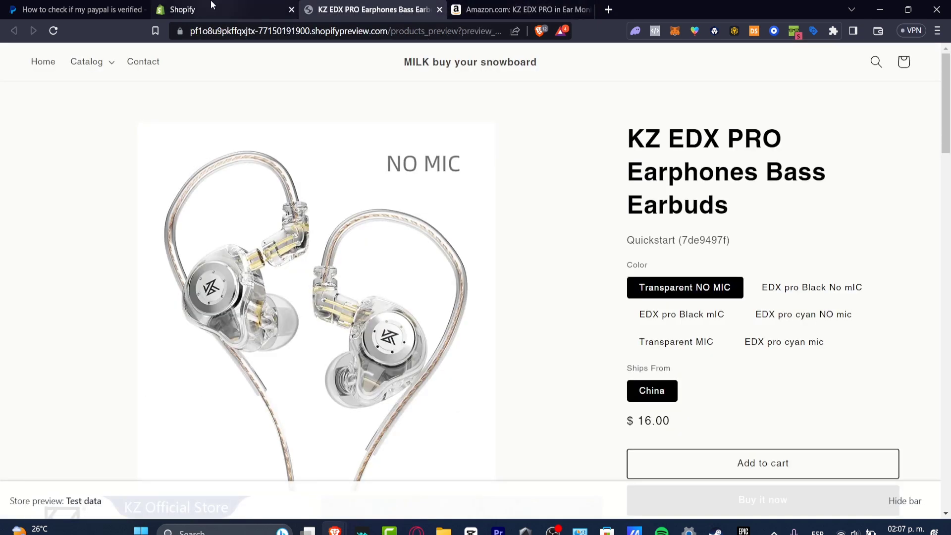
Search the Shopify admin with the Apps filter for 'amazon reviews', listing 347 apps.
click(182, 9)
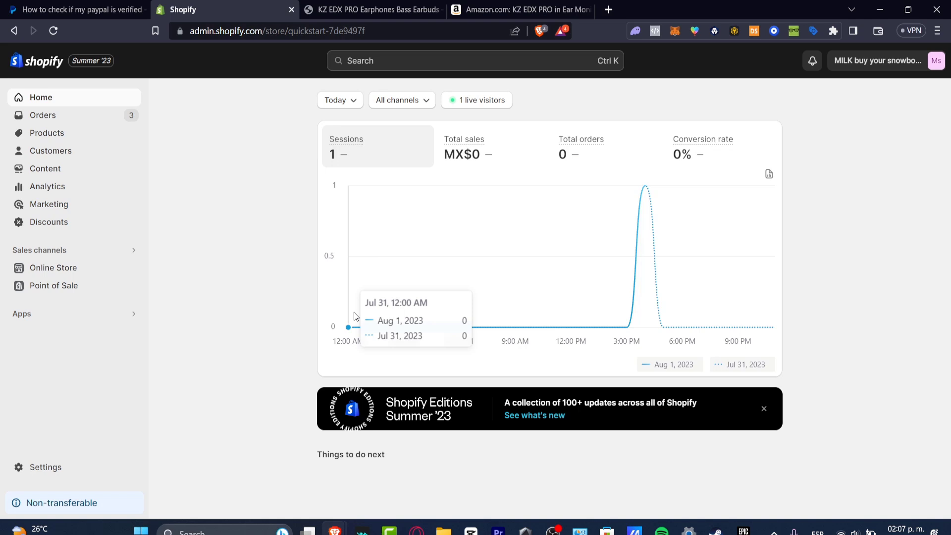
click(475, 60)
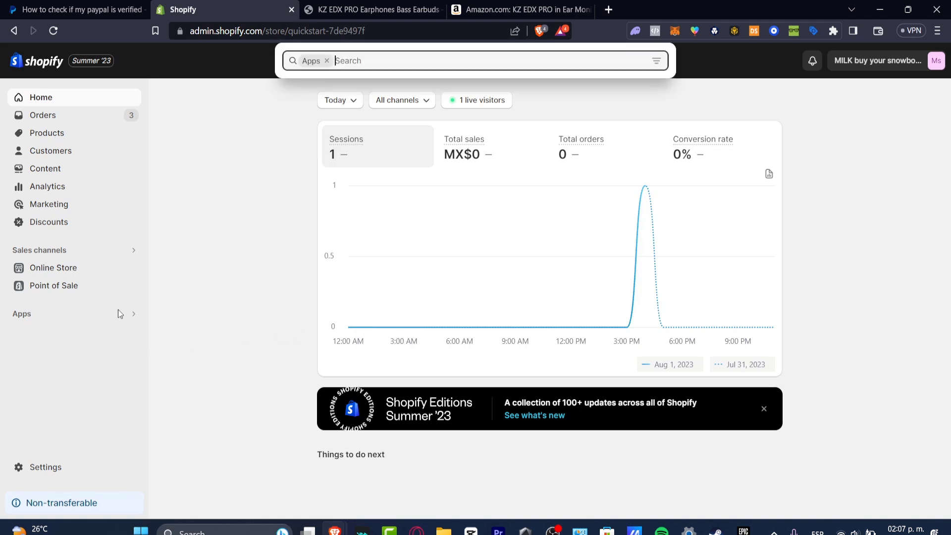
text(amazon reviews)
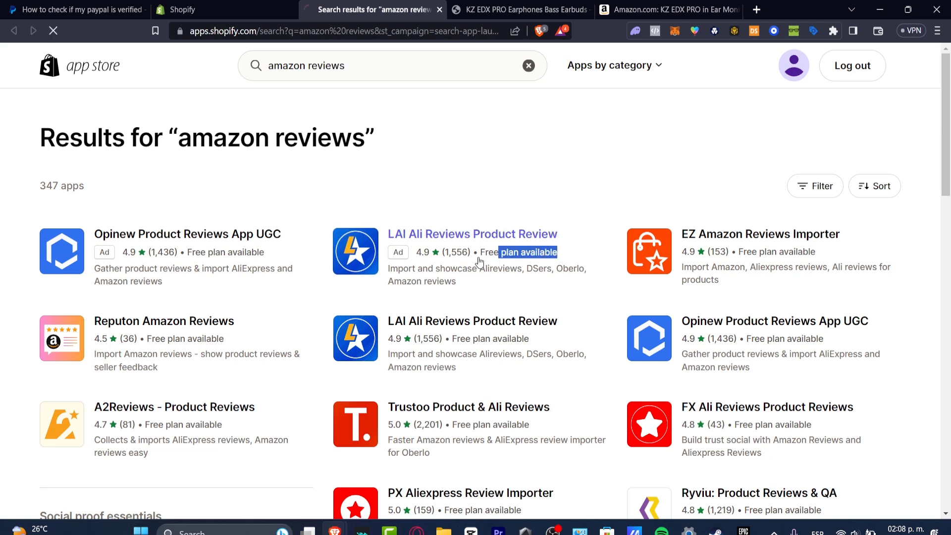
Check the LAI Ali Reviews listing, then install EZ Amazon Reviews Importer on the store.
click(472, 234)
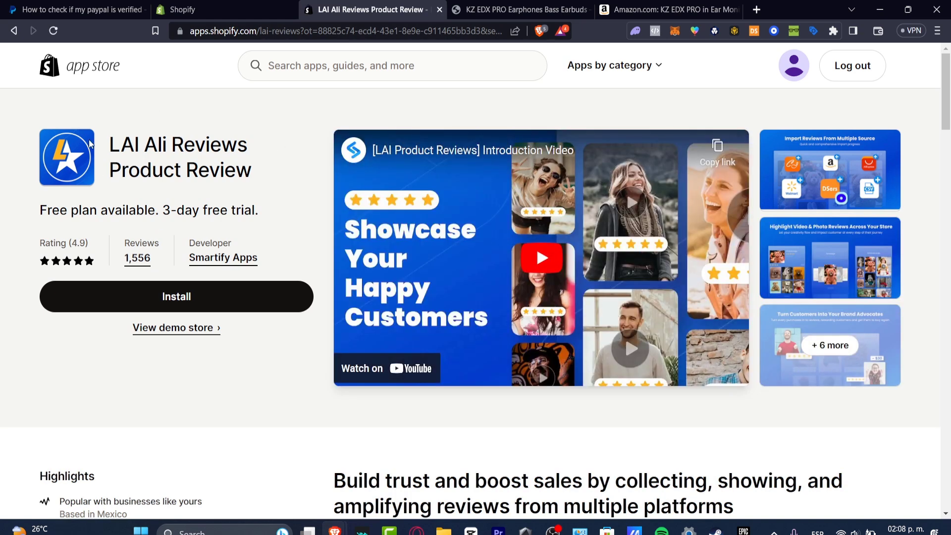
mouse_move(37, 48)
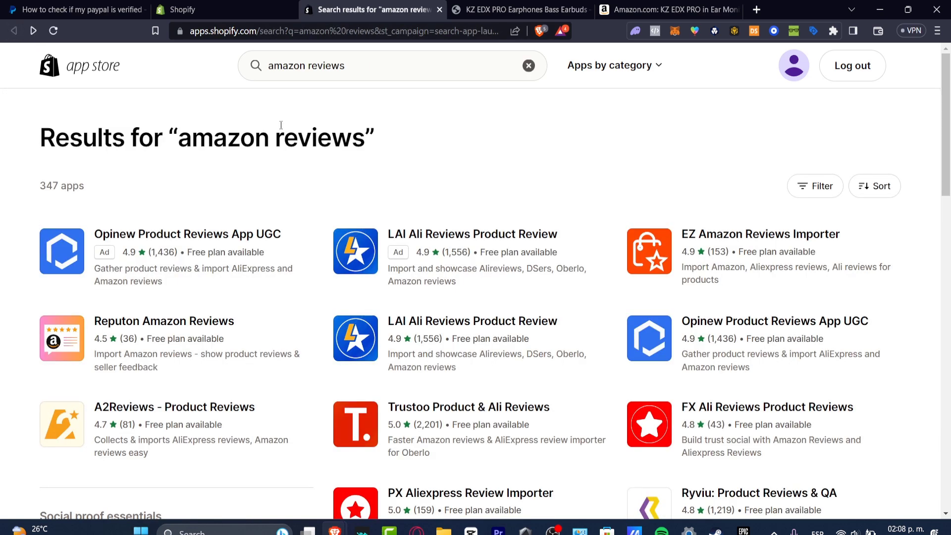
mouse_move(255, 177)
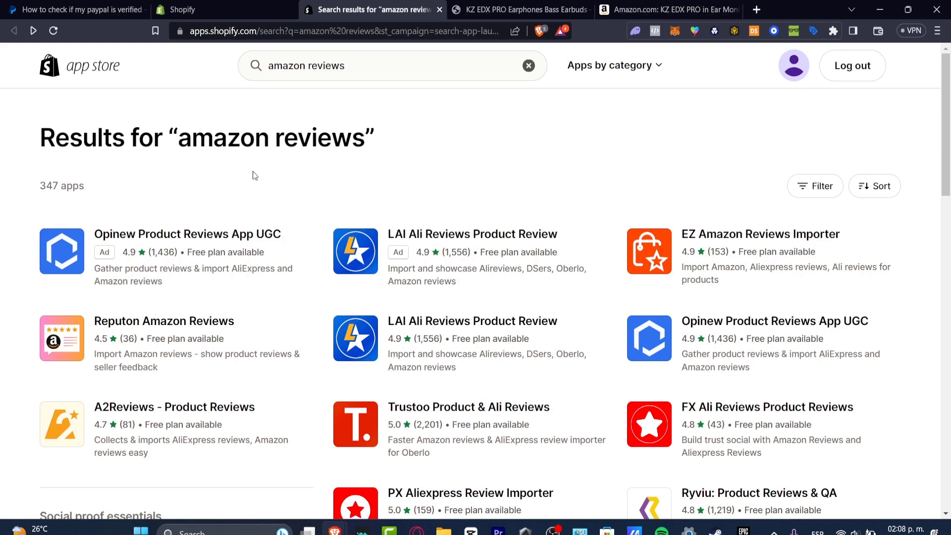
mouse_move(332, 150)
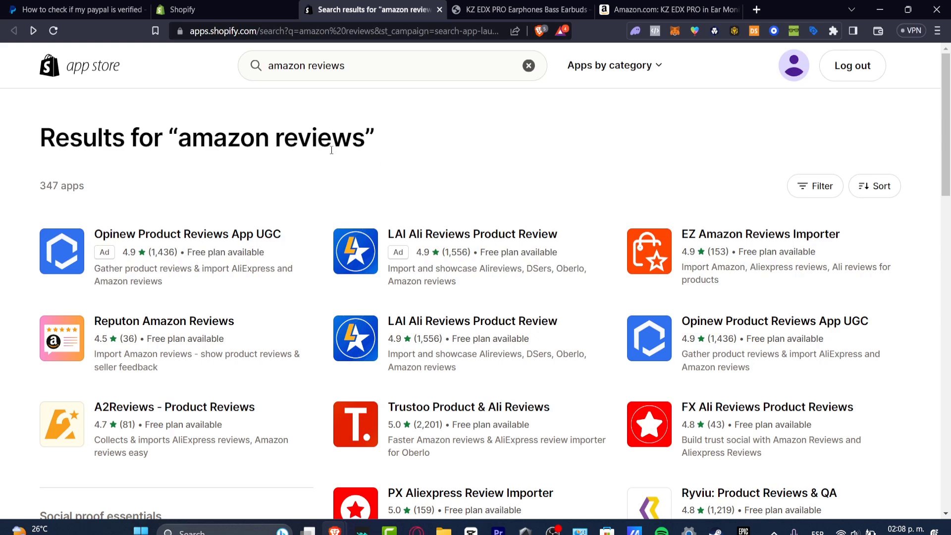
mouse_move(690, 225)
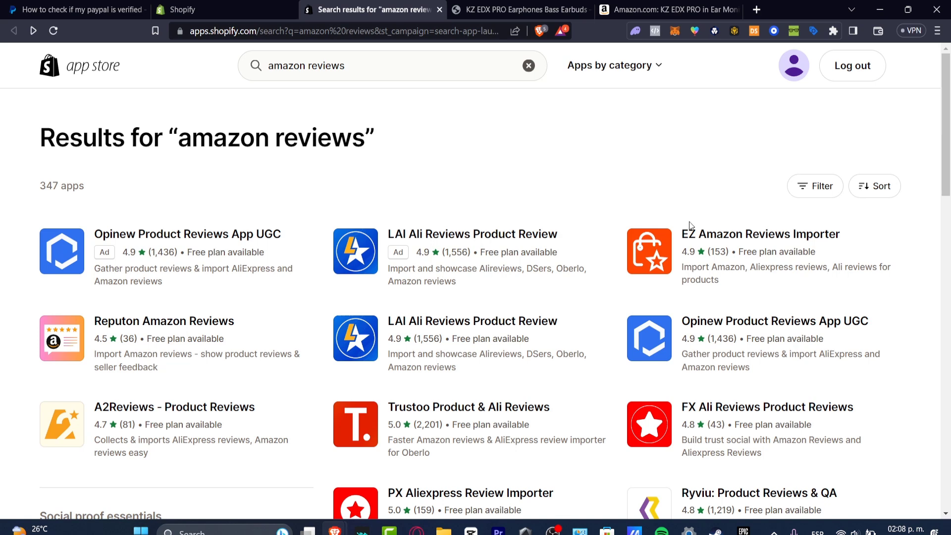
click(760, 234)
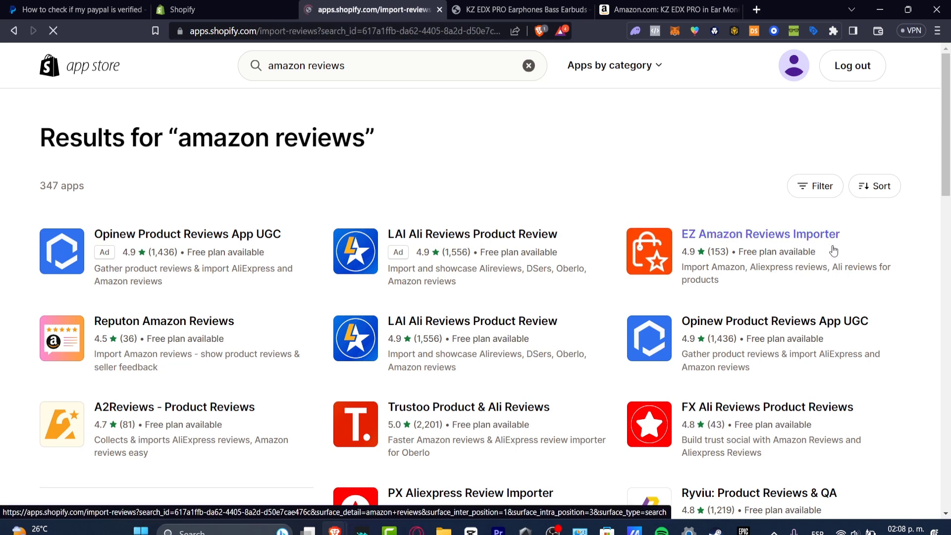
click(760, 234)
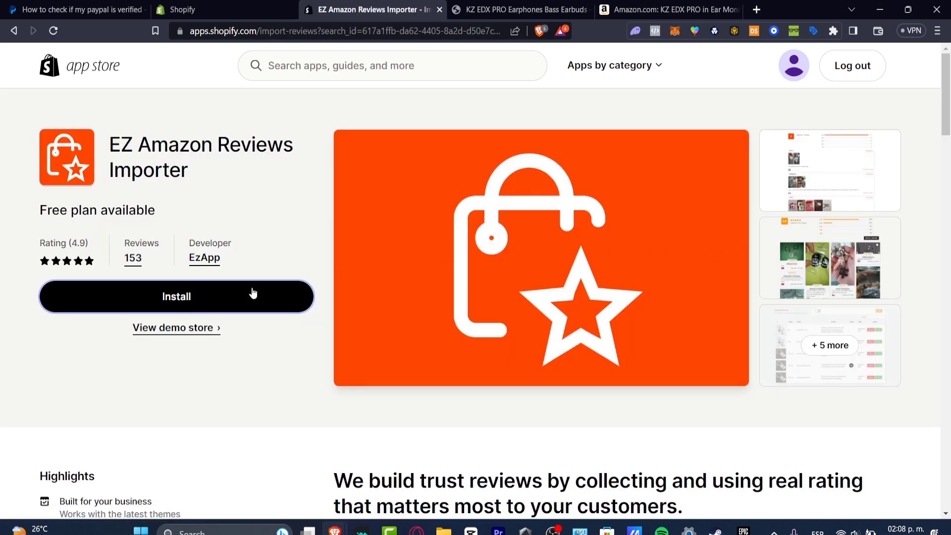
click(176, 296)
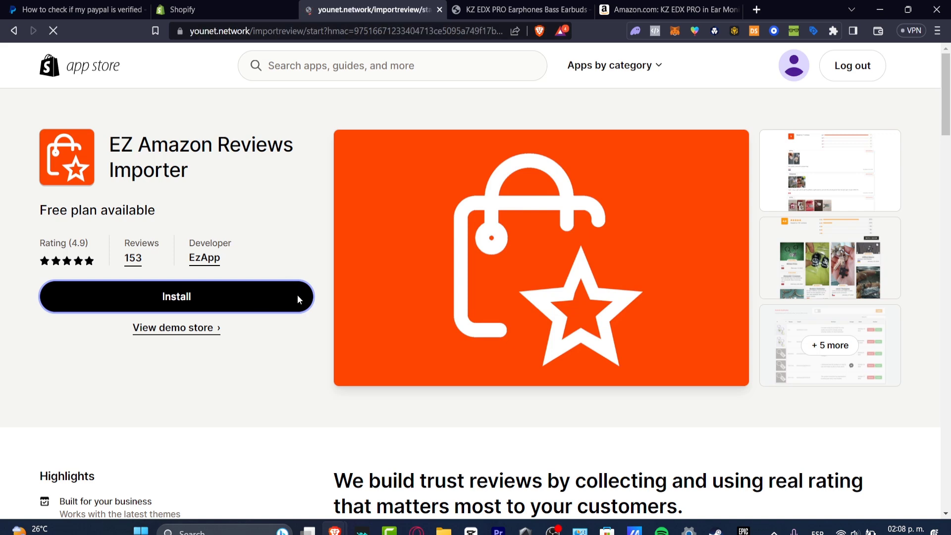
click(176, 297)
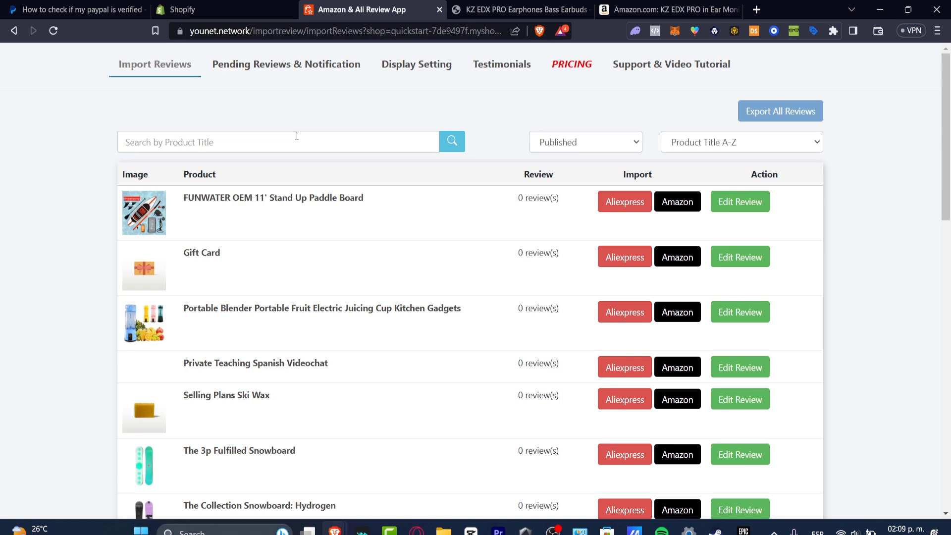
scroll(down, 3)
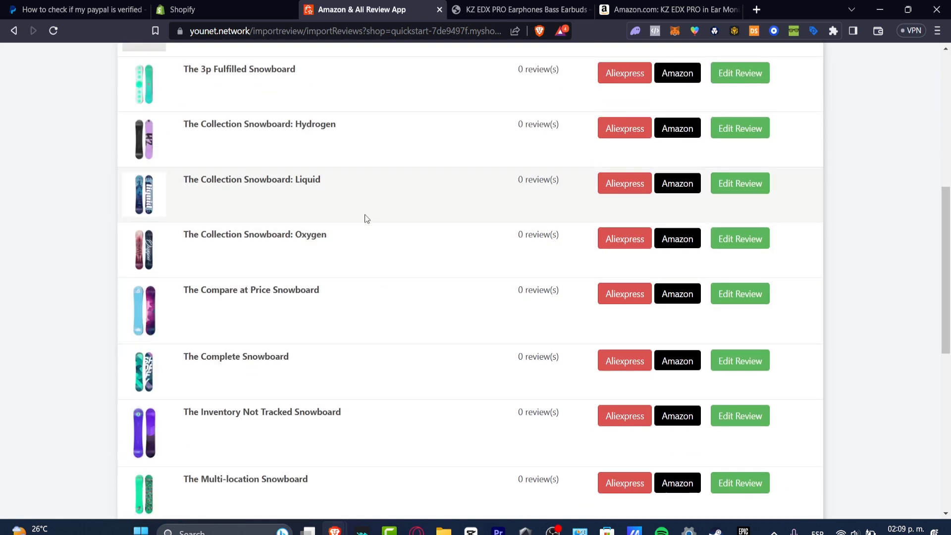
scroll(down, 3)
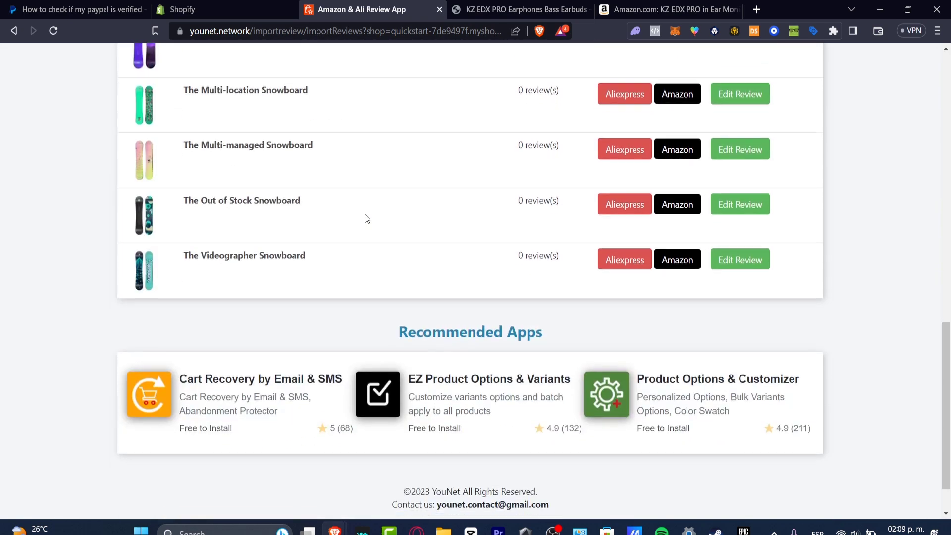
scroll(up, 3)
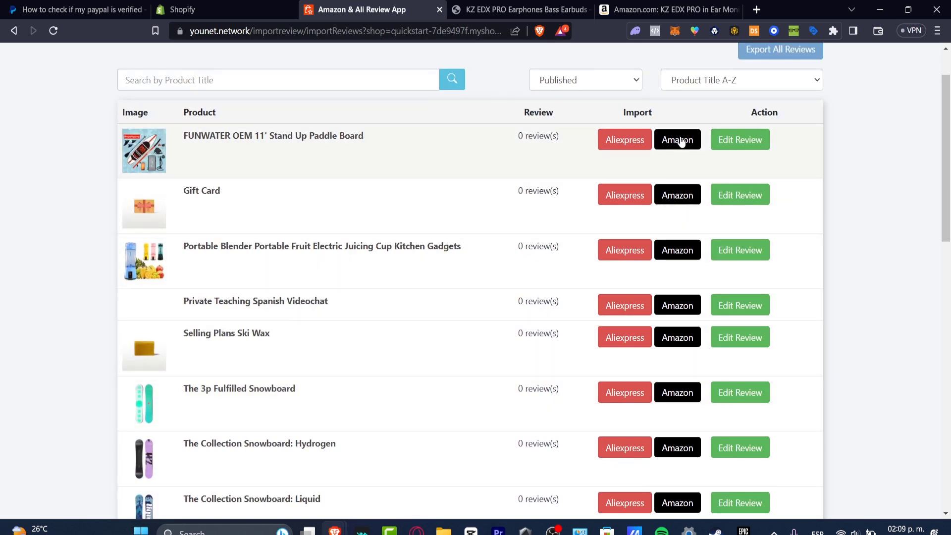
mouse_move(298, 269)
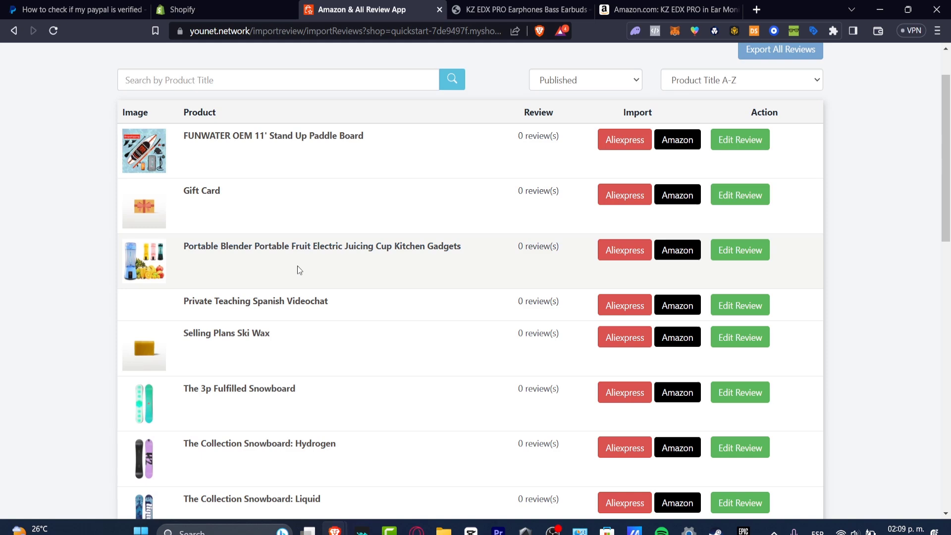
scroll(down, 3)
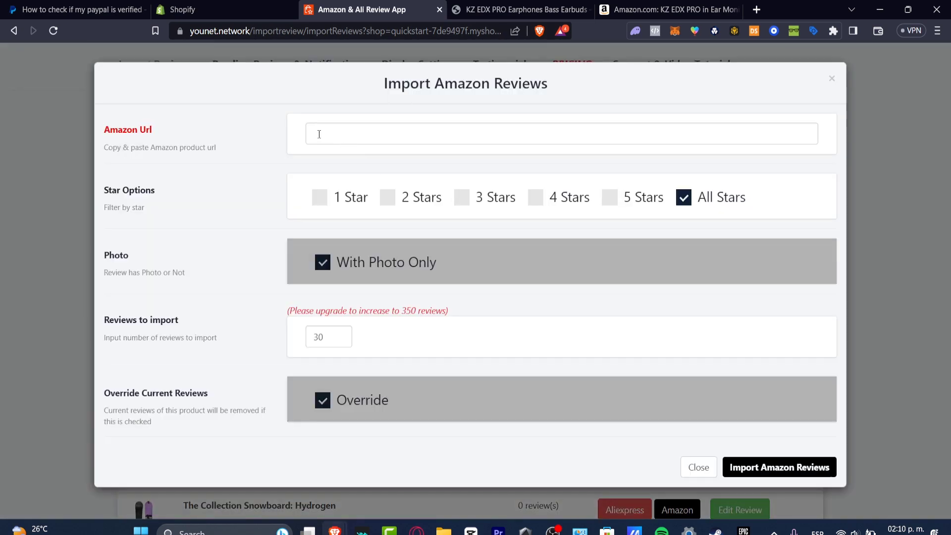
Paste the Amazon B09H2KF7WR earbuds URL and set import to 4- and 5-star, photos only, 30 reviews, override.
double_click(128, 129)
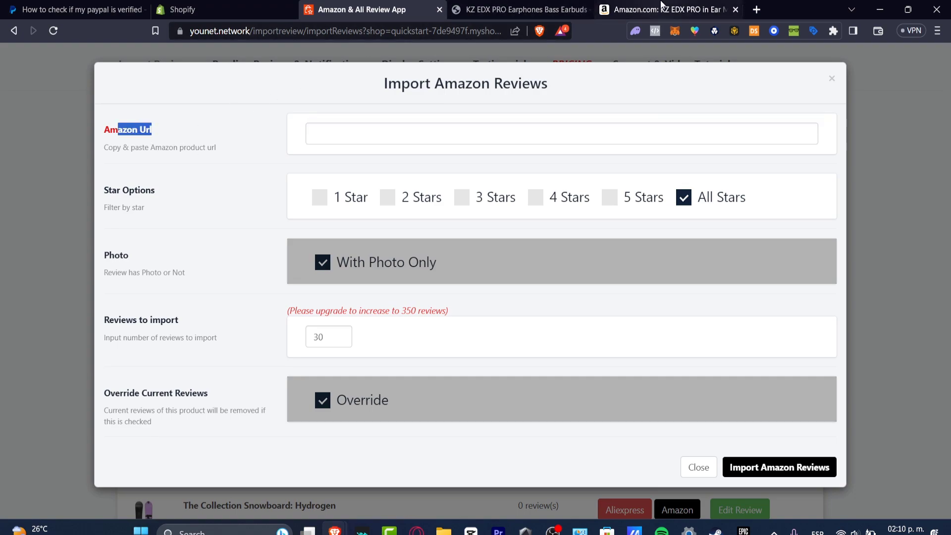
click(666, 10)
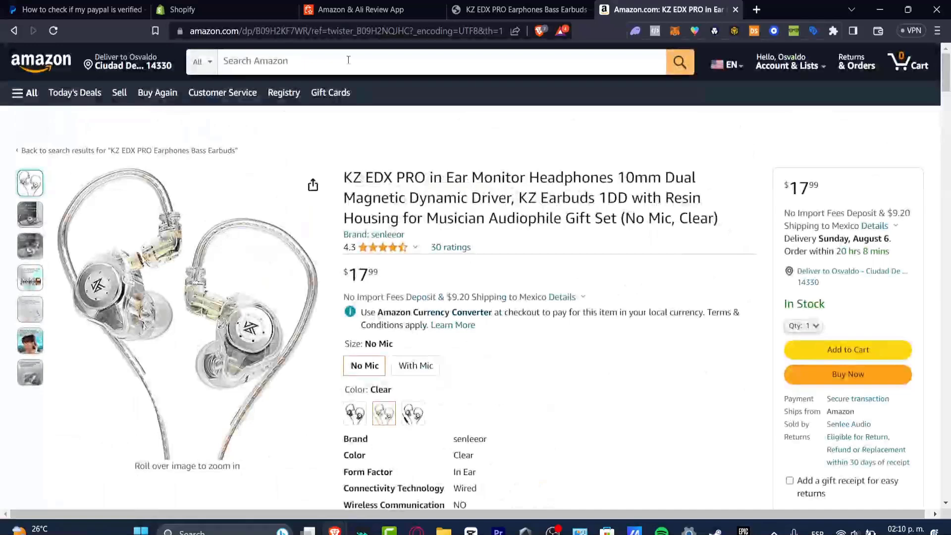
click(359, 10)
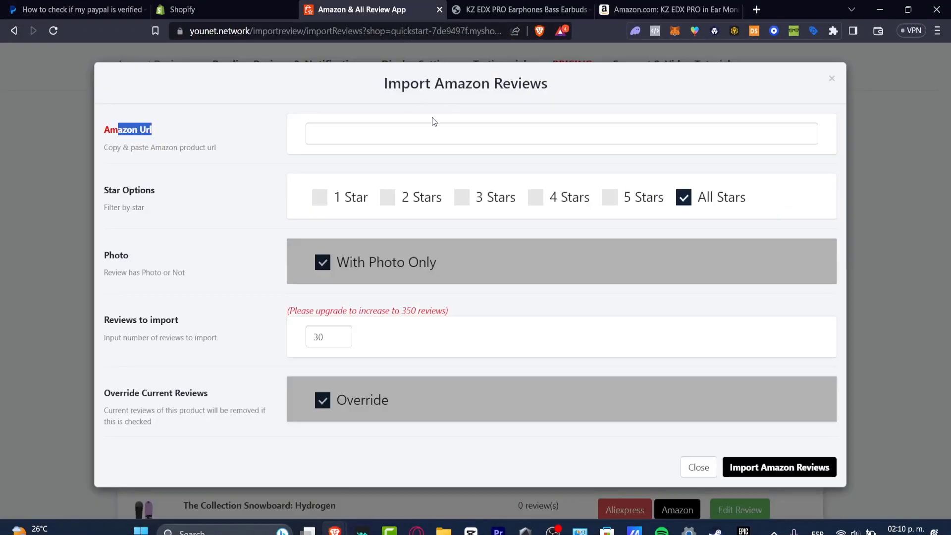
text(https://www.amazon.com/dp/B09H2KF7WR/ref=twister_B09H2NQJHC?_encoding=UTF8&th=1)
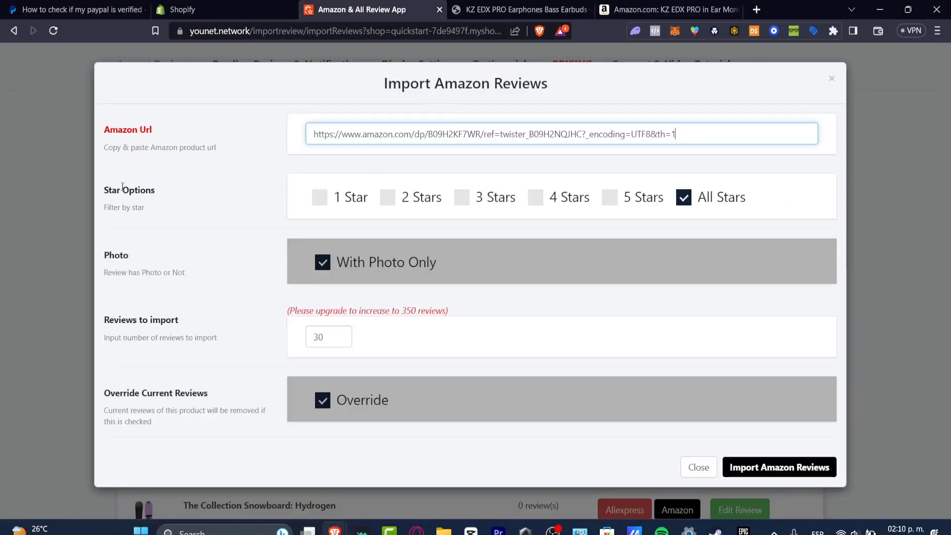
double_click(138, 191)
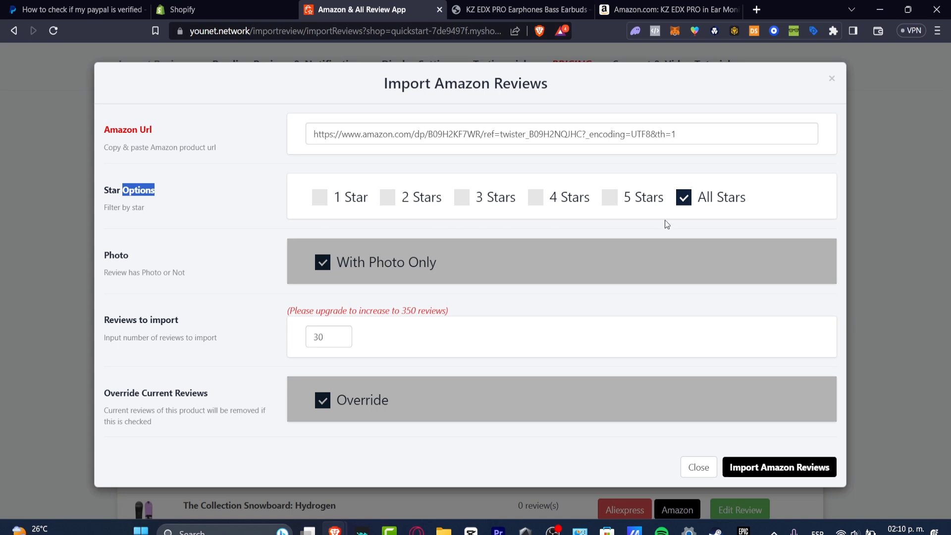
click(535, 198)
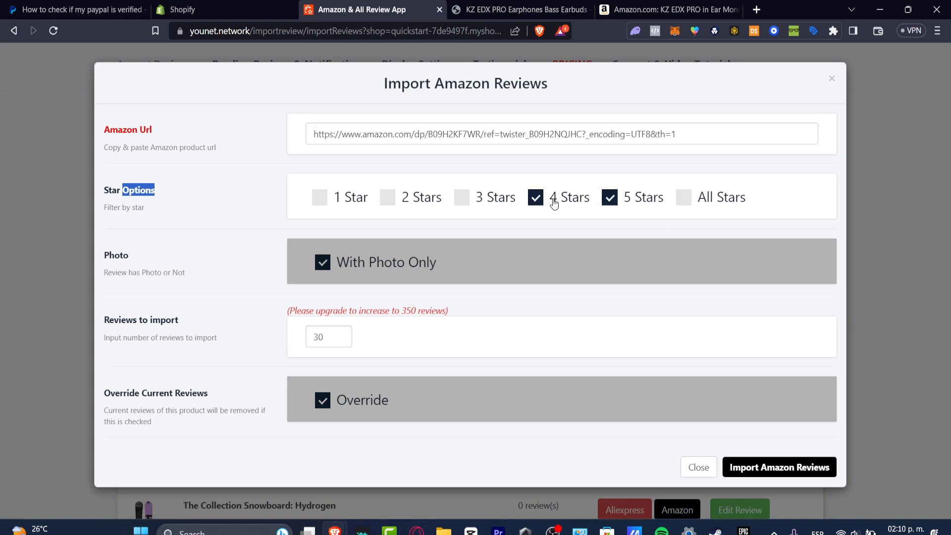
click(462, 197)
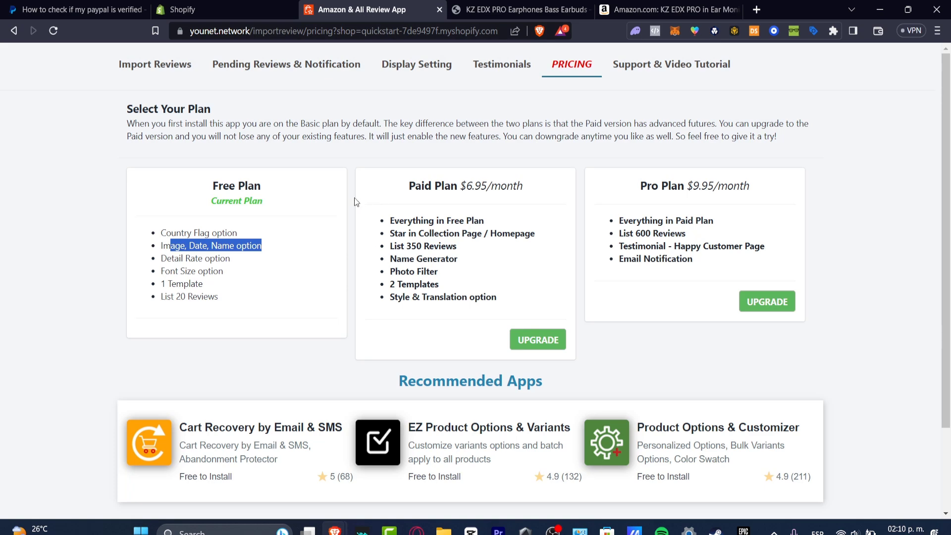
mouse_move(426, 215)
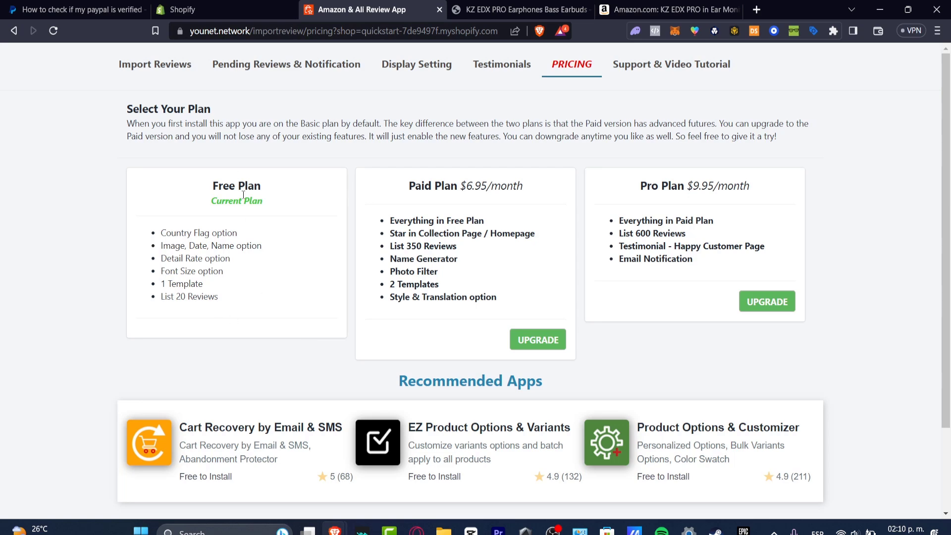
Look over the plan cards: Free (current), Paid $6.95/month and Pro $9.95/month.
scroll(down, 3)
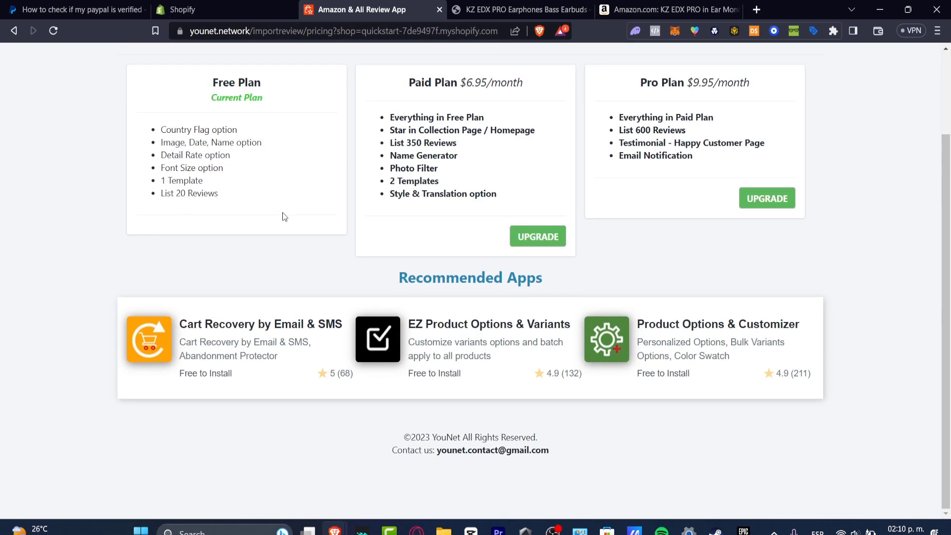
scroll(up, 3)
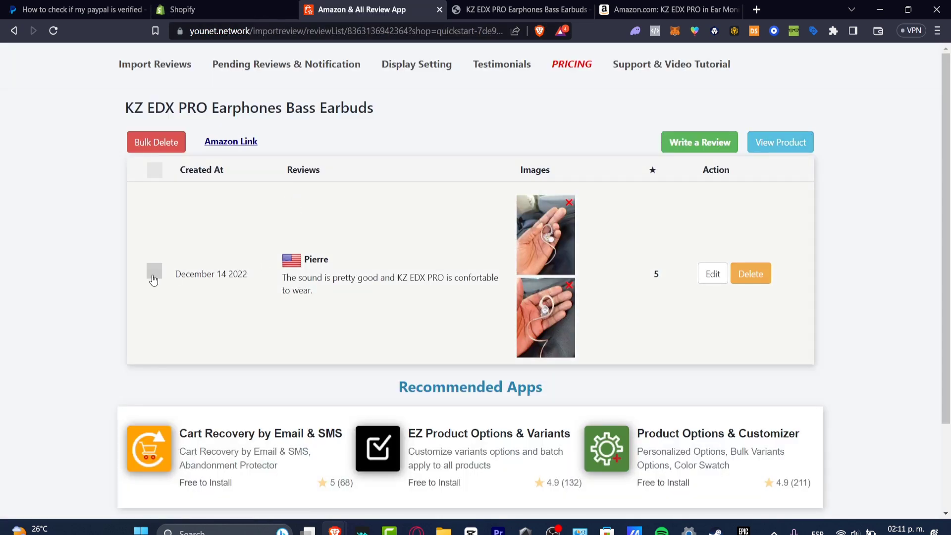
Tick the KZ EDX PRO's imported five-star review and open its storefront product page.
click(154, 272)
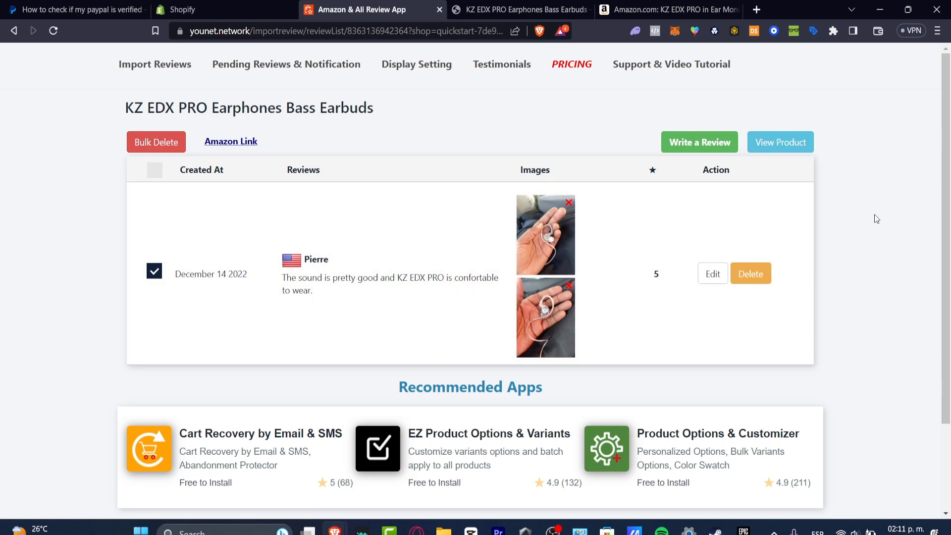
mouse_move(780, 141)
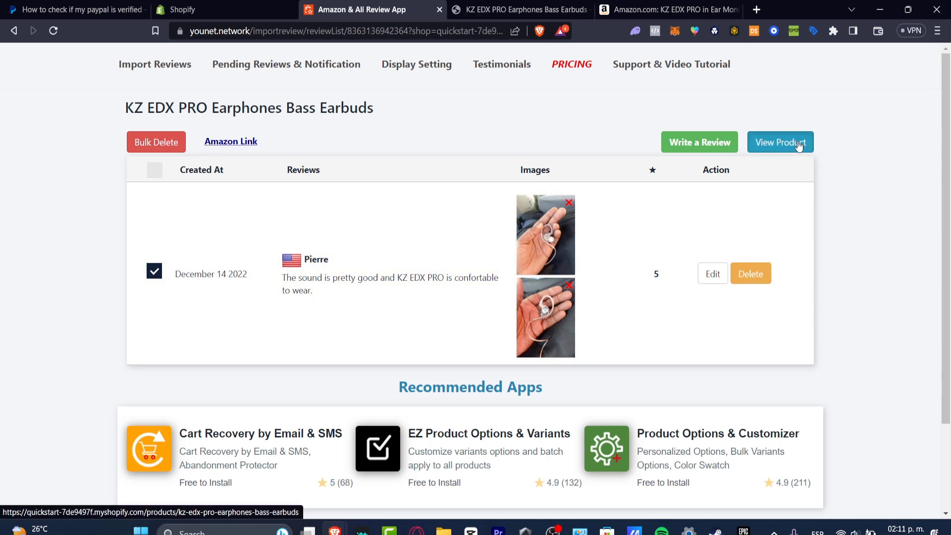
click(780, 141)
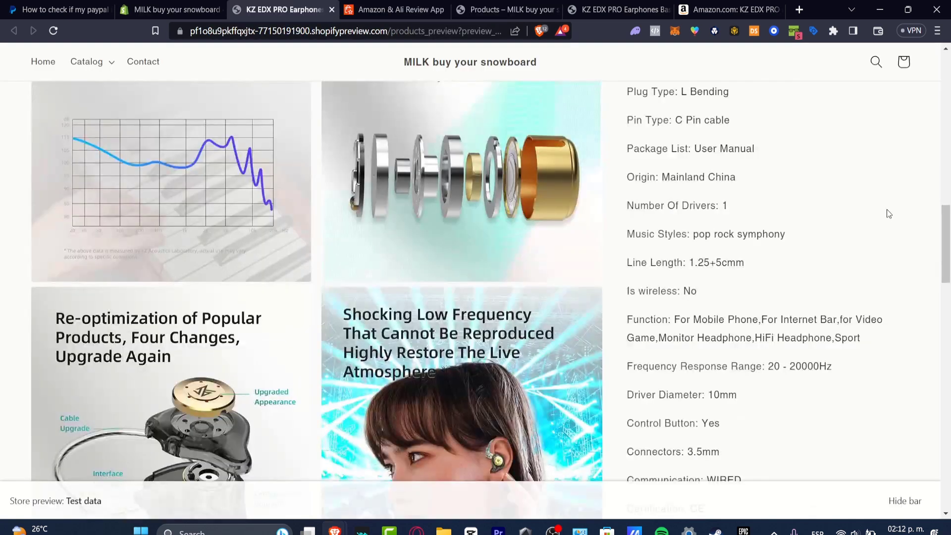
Scroll to the reviews widget showing Pierre's imported 5-star photo review, then return to the importer.
scroll(down, 3)
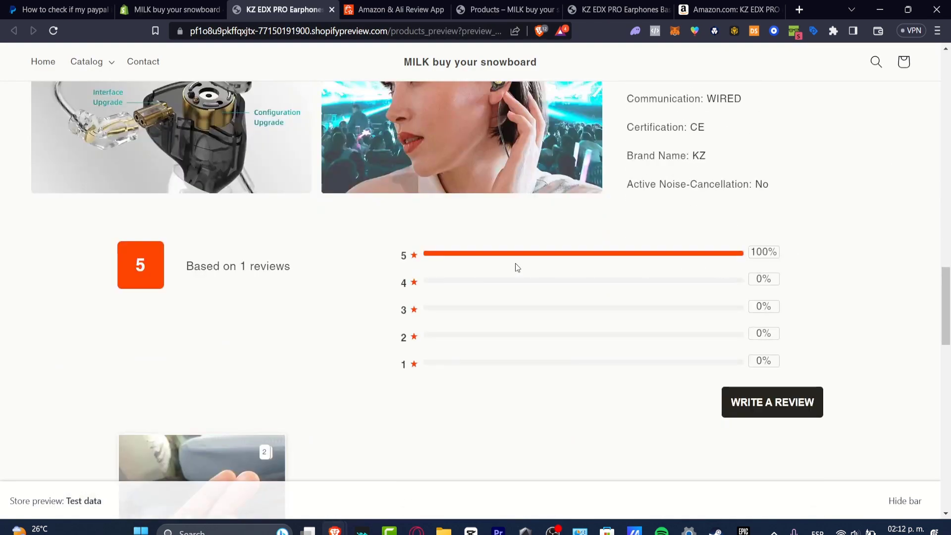
scroll(down, 3)
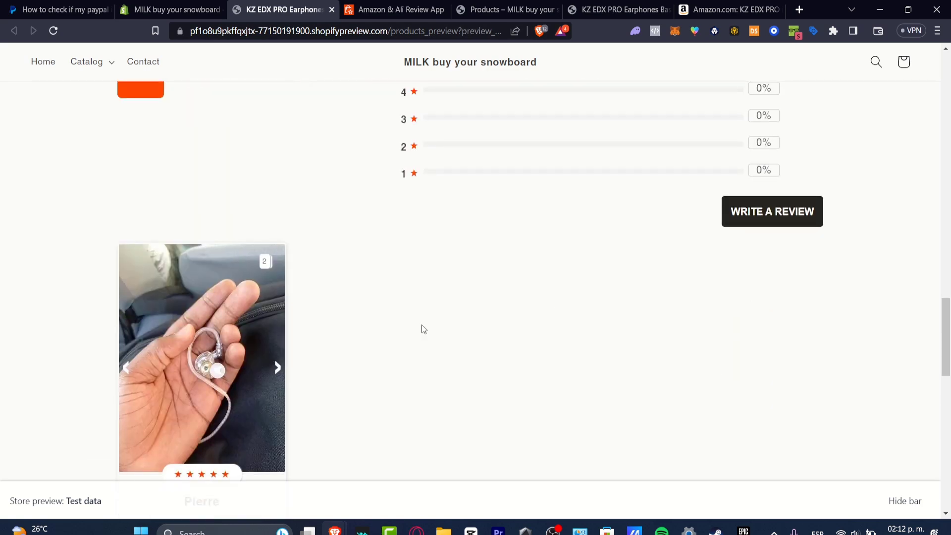
scroll(down, 3)
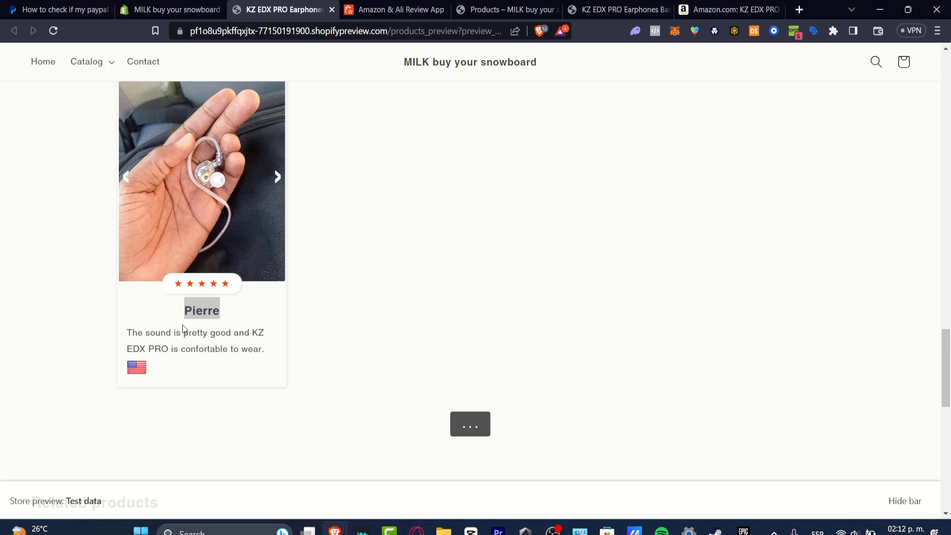
mouse_move(212, 360)
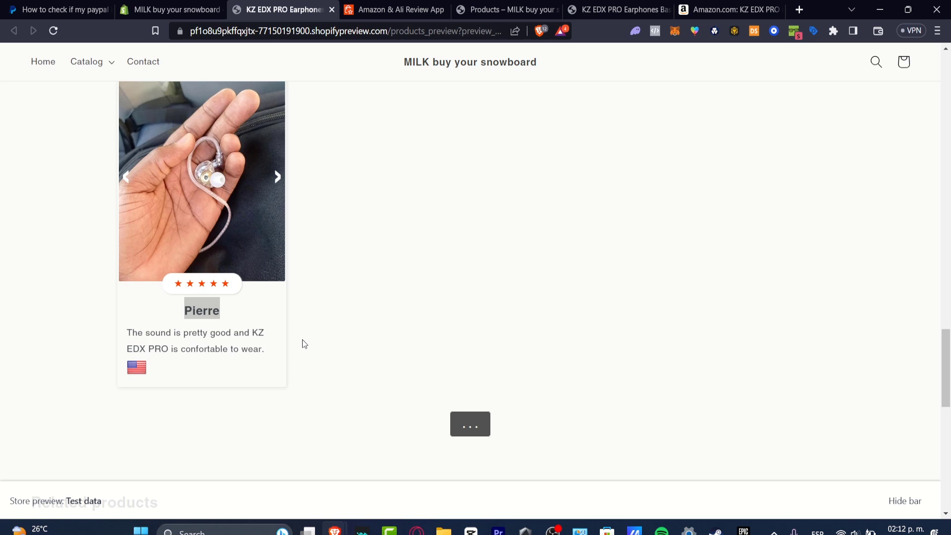
click(391, 10)
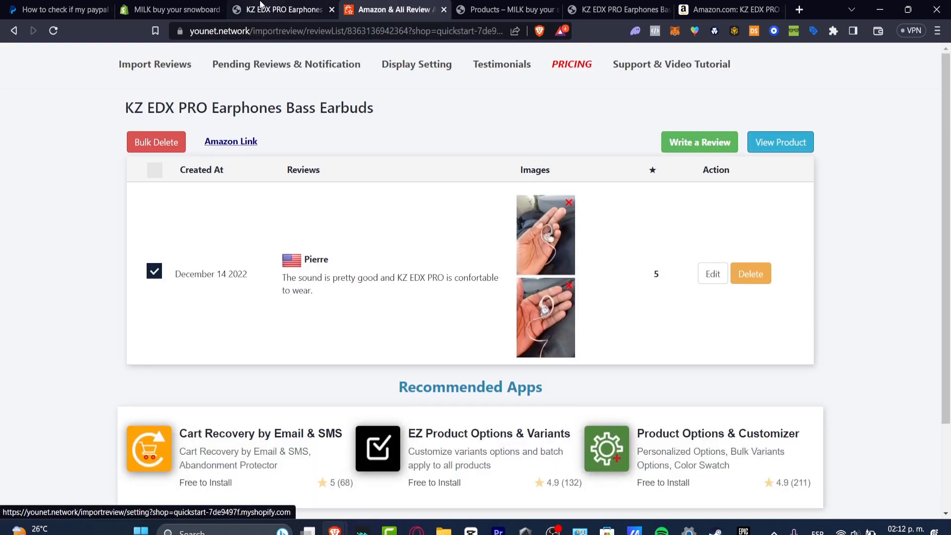
Search the Shopify admin Apps filter for 'review' and send it to the Shopify App Store.
click(169, 10)
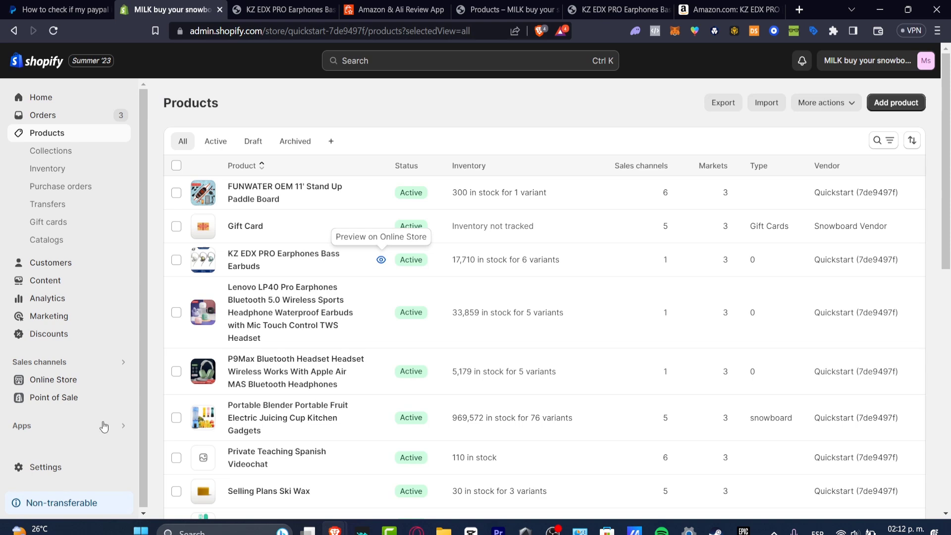
click(22, 425)
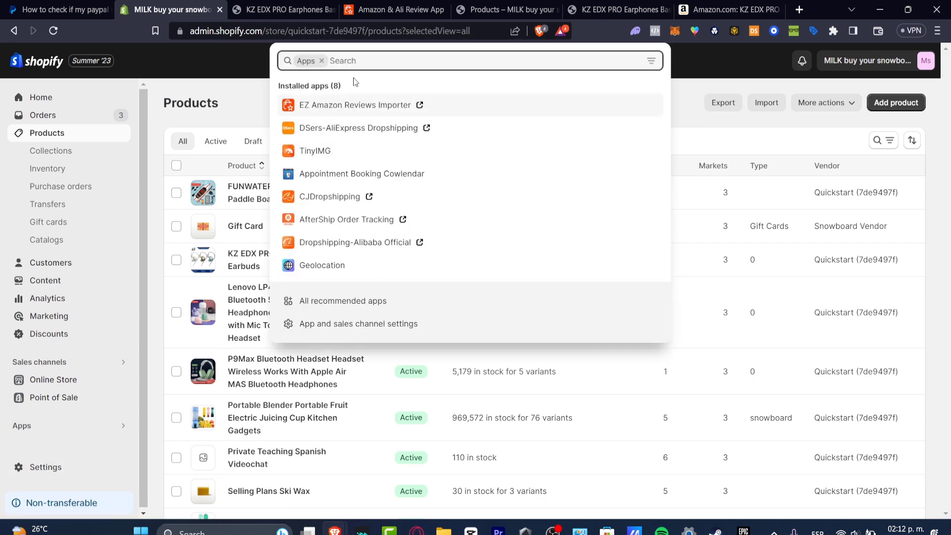
text(review)
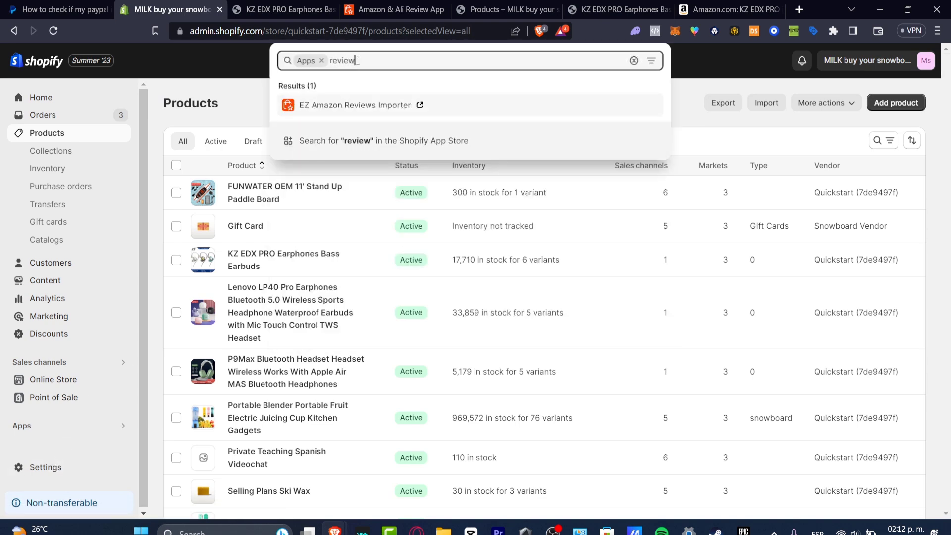
click(355, 105)
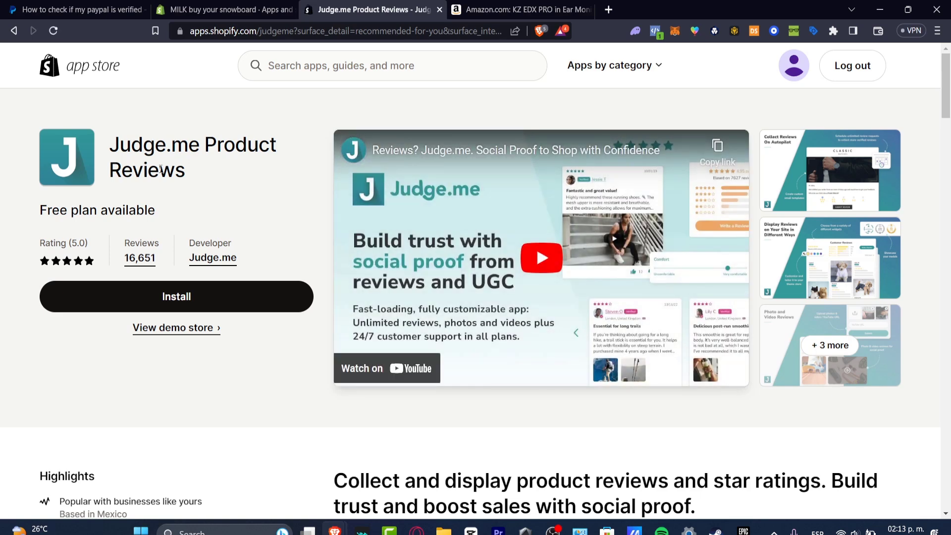
mouse_move(229, 303)
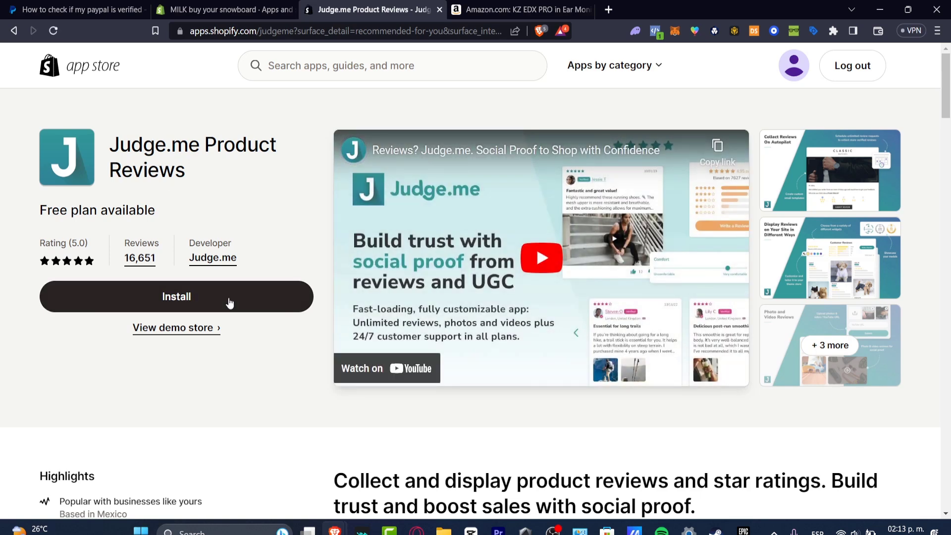
mouse_move(221, 315)
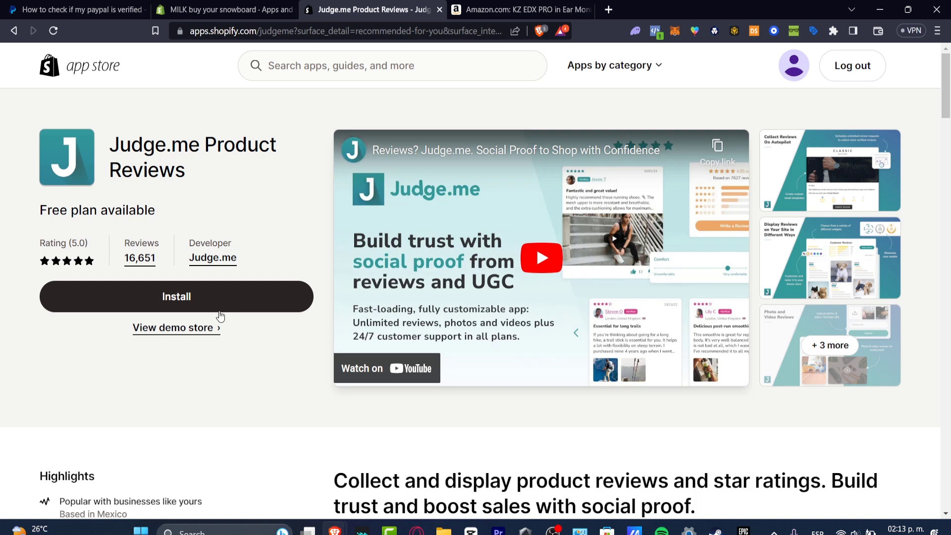
Install Judge.me Product Reviews and approve its permissions on the store.
click(177, 296)
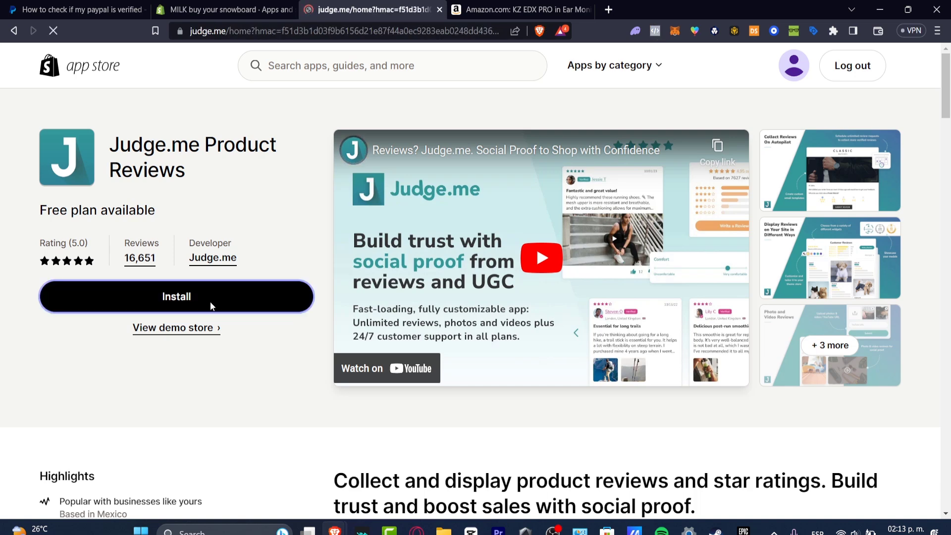
click(176, 296)
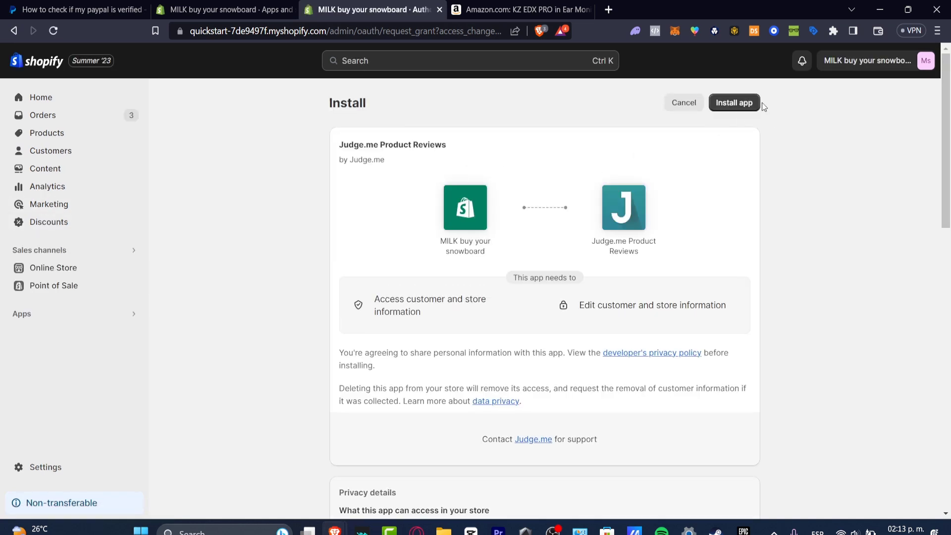
click(734, 102)
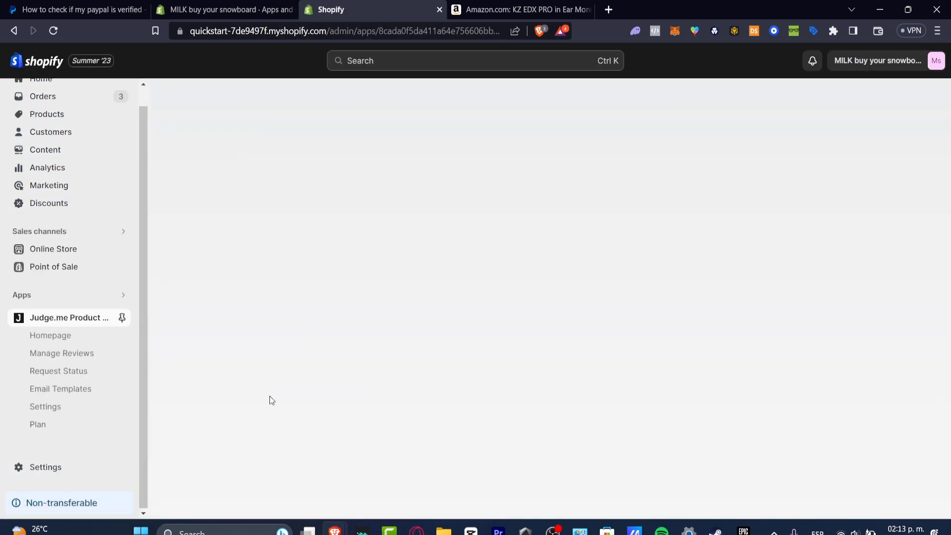
Dismiss the Judge.me welcome tour and reach the Manage Reviews dashboard, which lists no reviews yet.
click(68, 317)
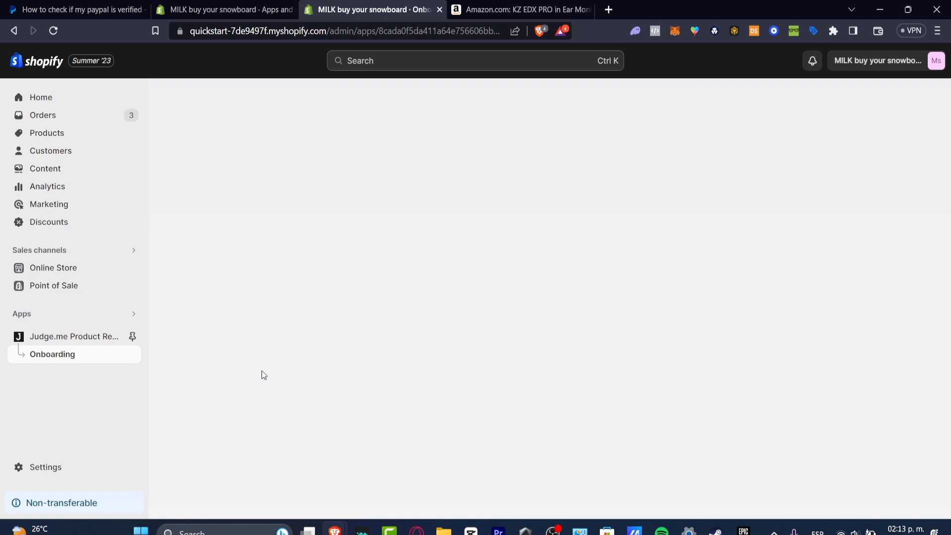
click(53, 354)
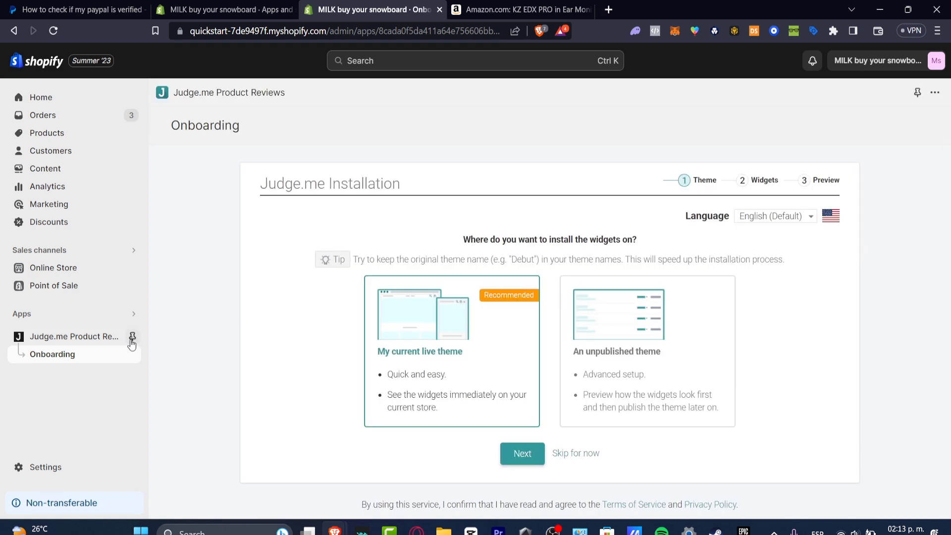
mouse_move(52, 355)
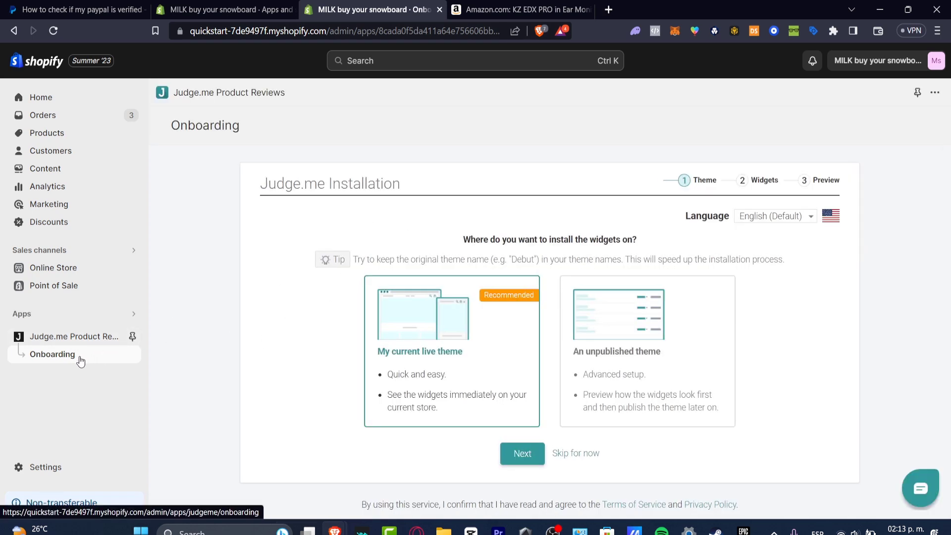
mouse_move(522, 453)
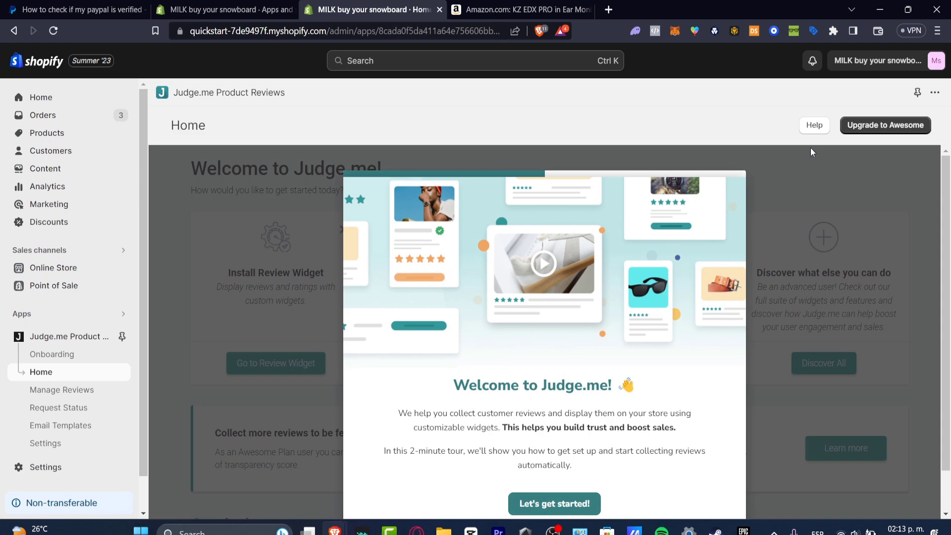
click(553, 503)
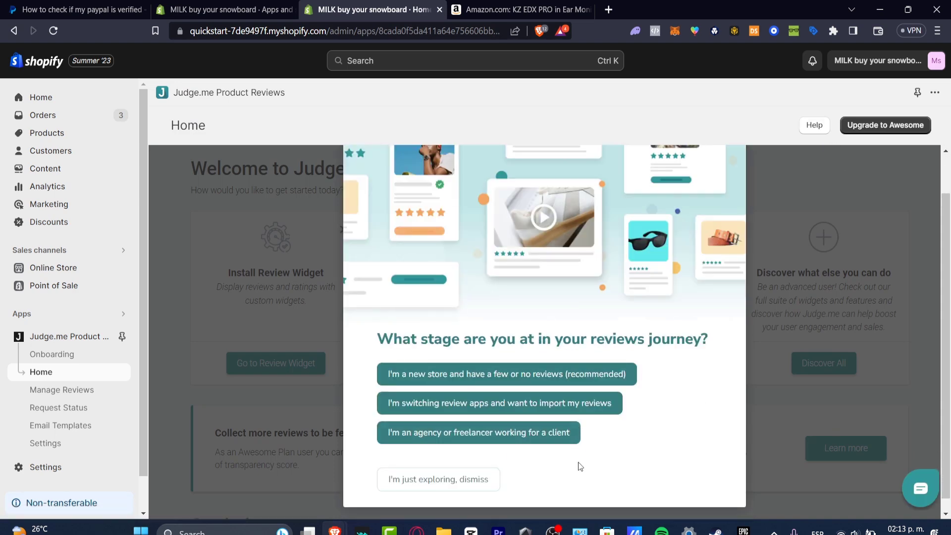
click(437, 479)
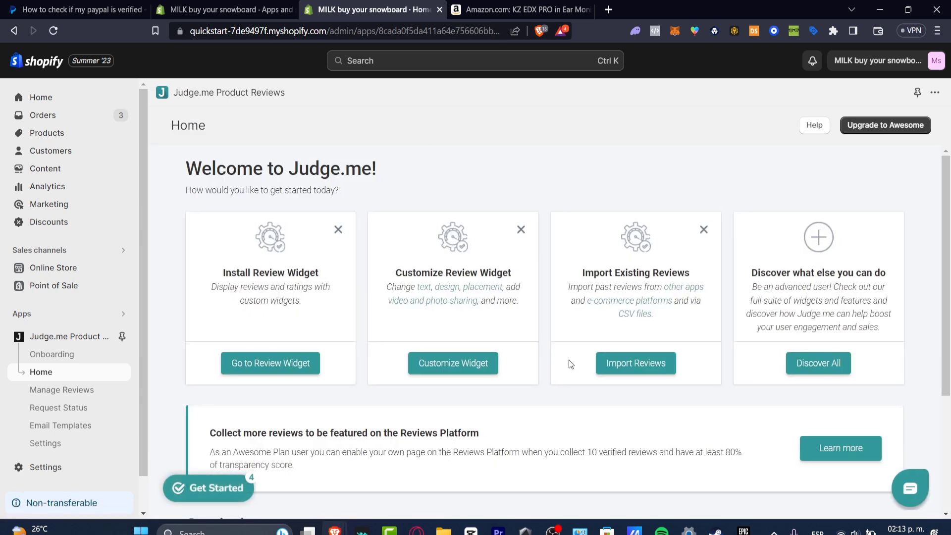
click(208, 489)
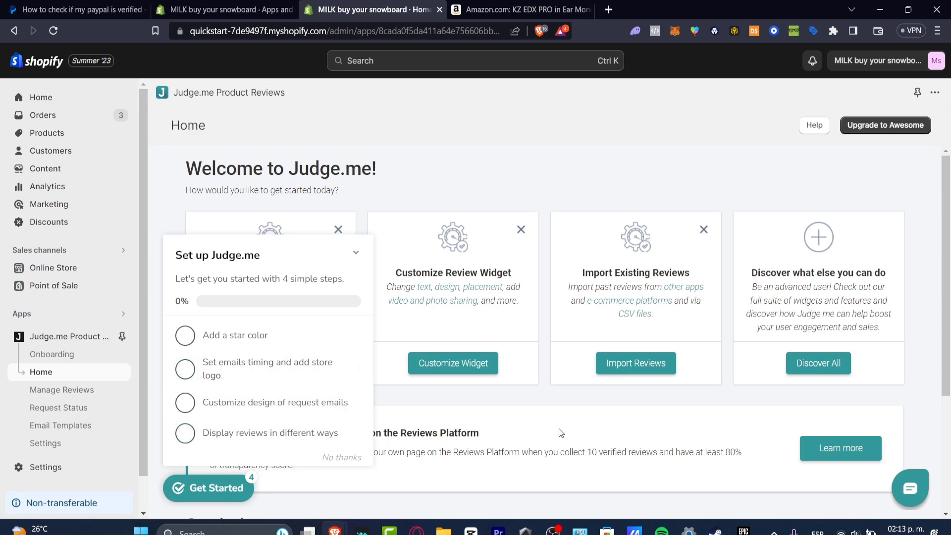
click(61, 389)
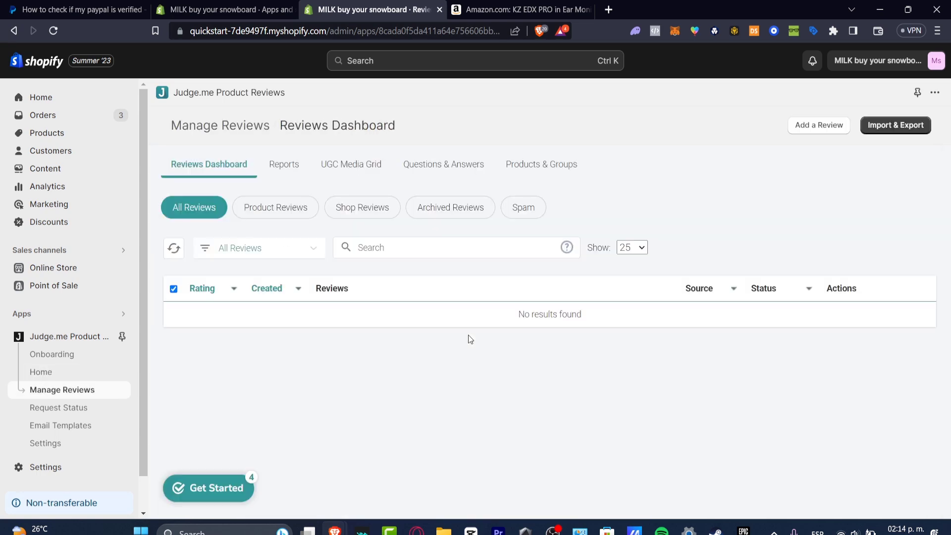
Start a manual review for The Videographer Snowboard by reviewer Stephen with a suggested email address.
click(817, 125)
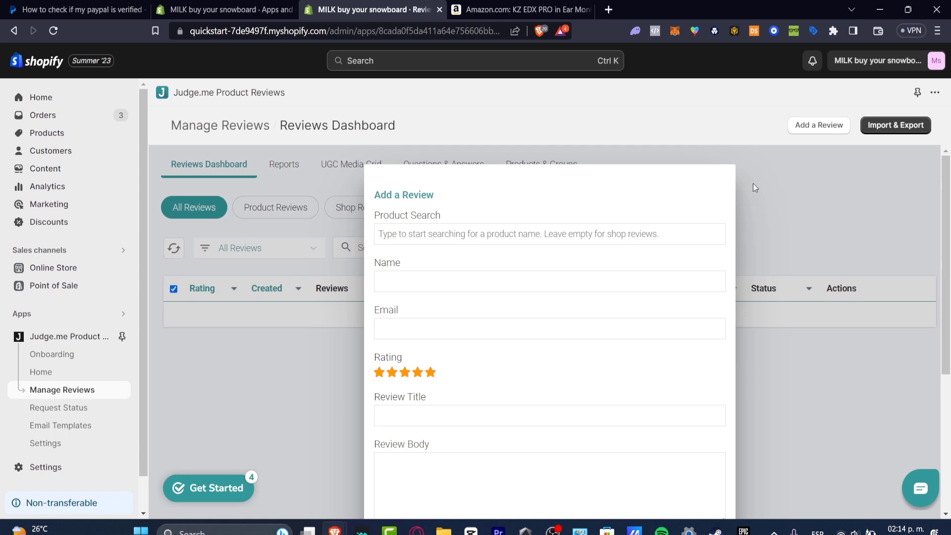
click(548, 234)
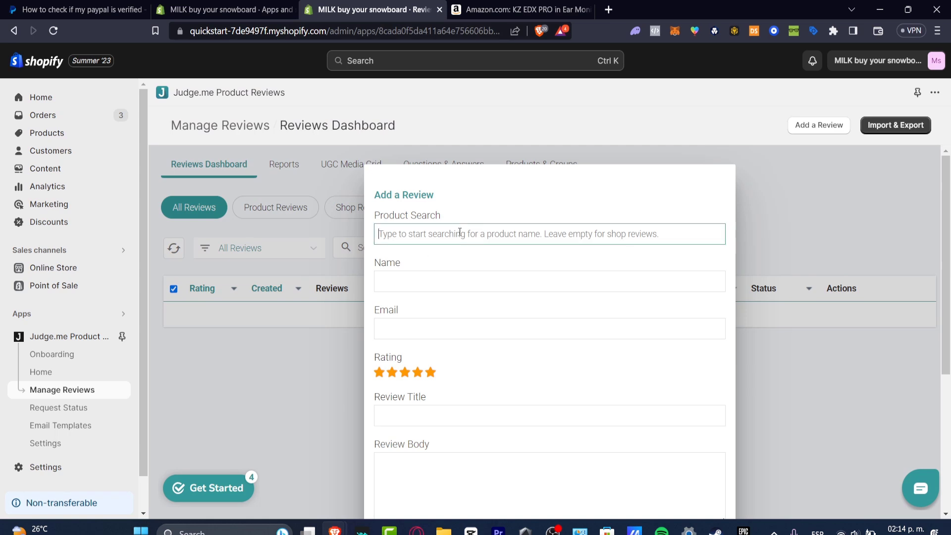
click(548, 234)
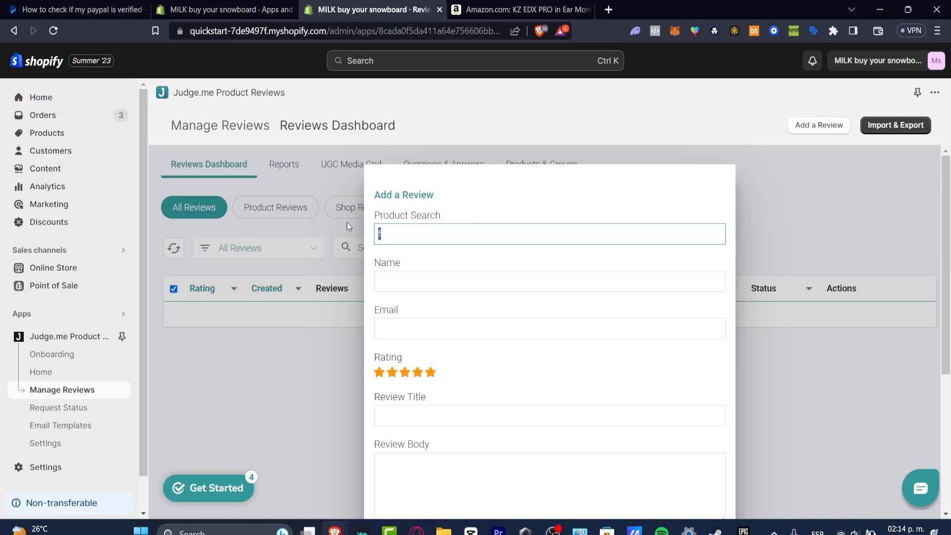
text(Stephen)
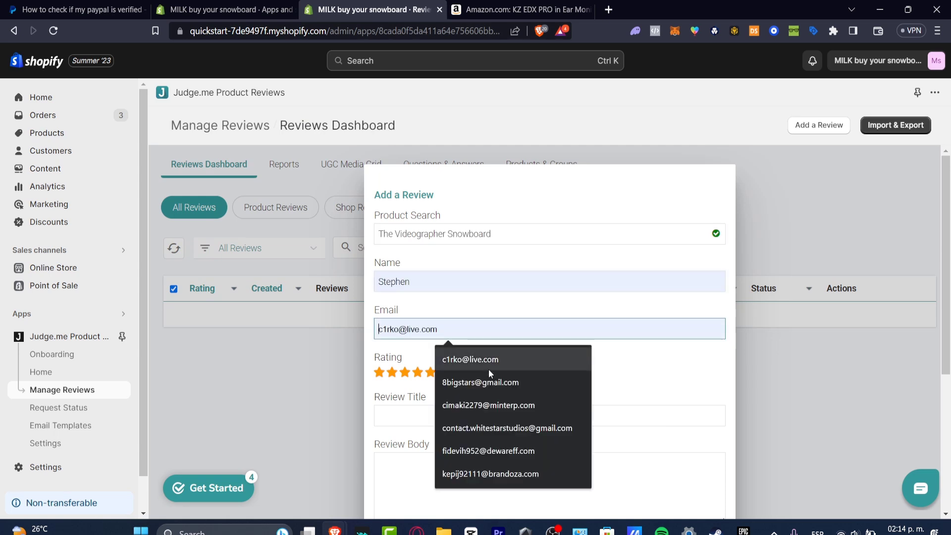
click(488, 405)
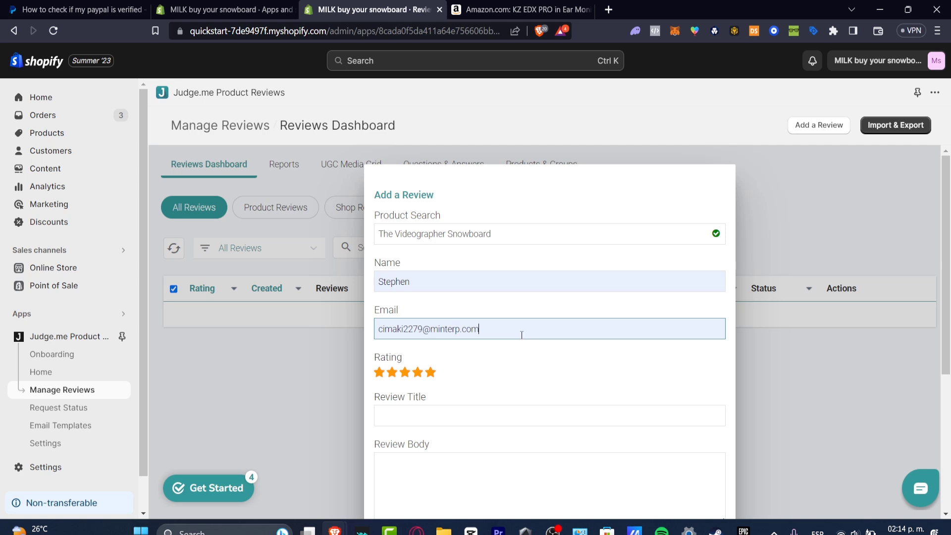
Fill the review title 'AWESOME' and body 'I LO VEH', keep five stars, and submit it.
scroll(down, 3)
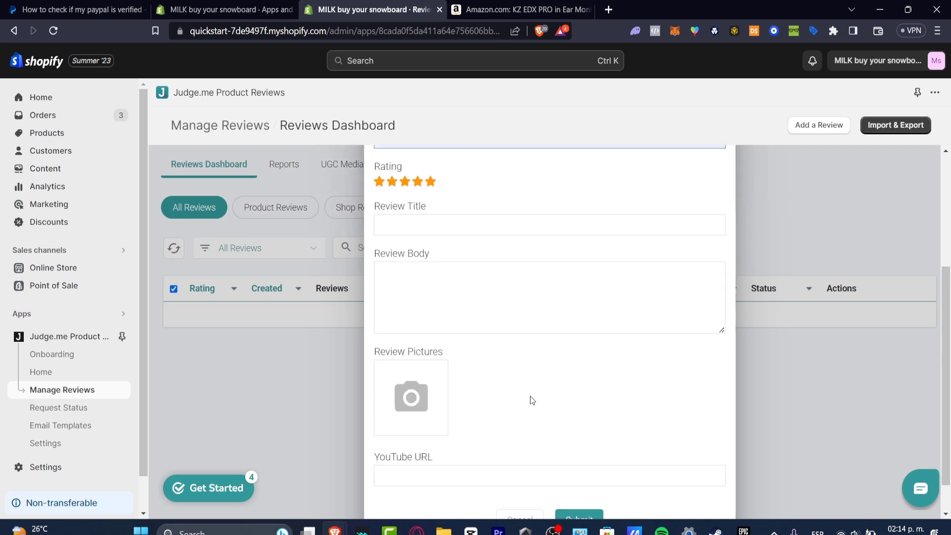
mouse_move(598, 357)
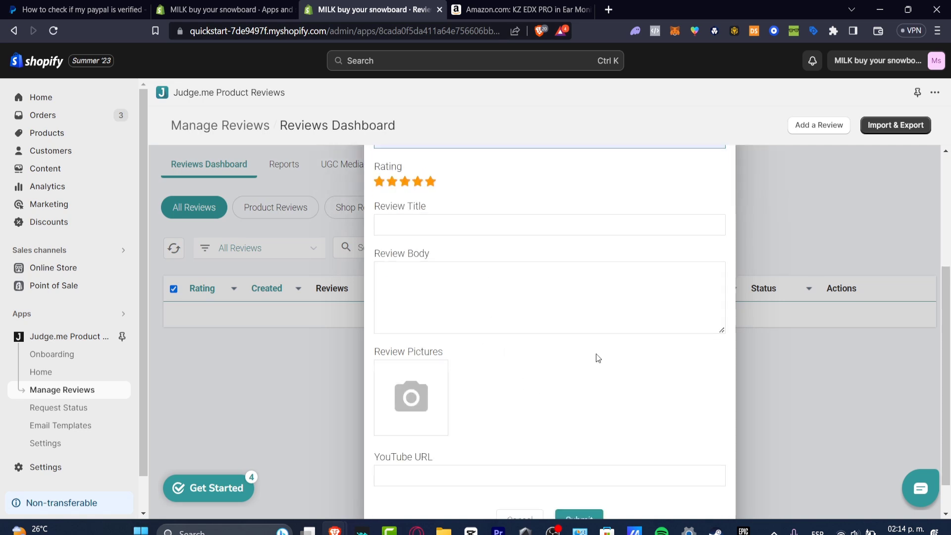
click(469, 435)
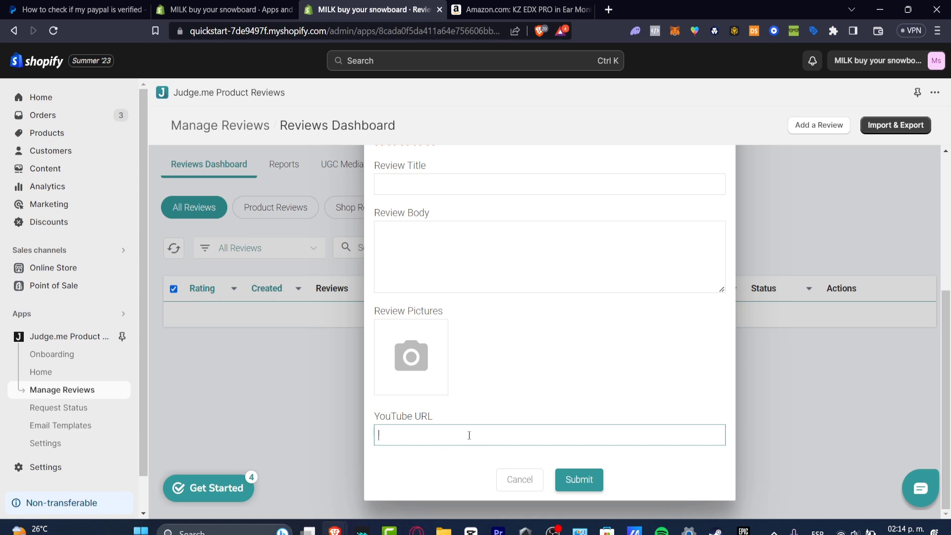
scroll(up, 3)
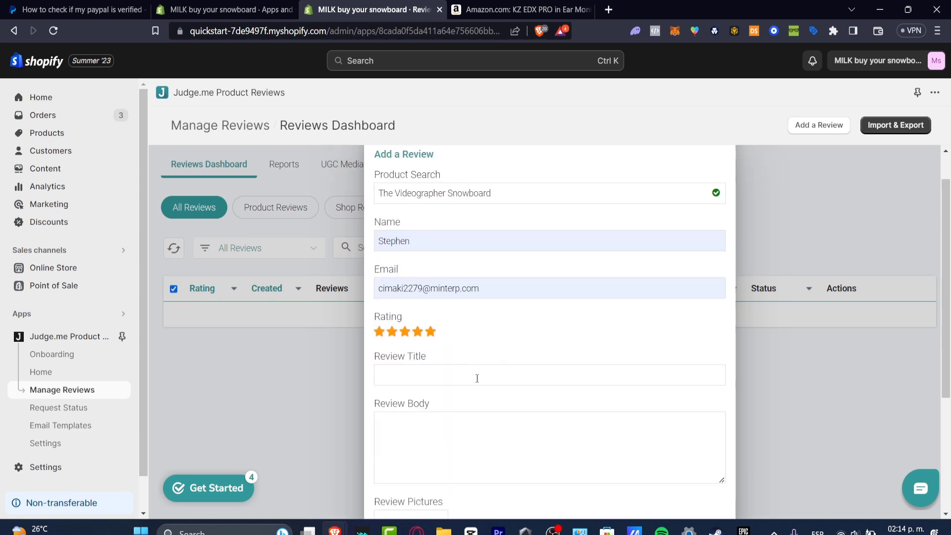
text(AWESOME)
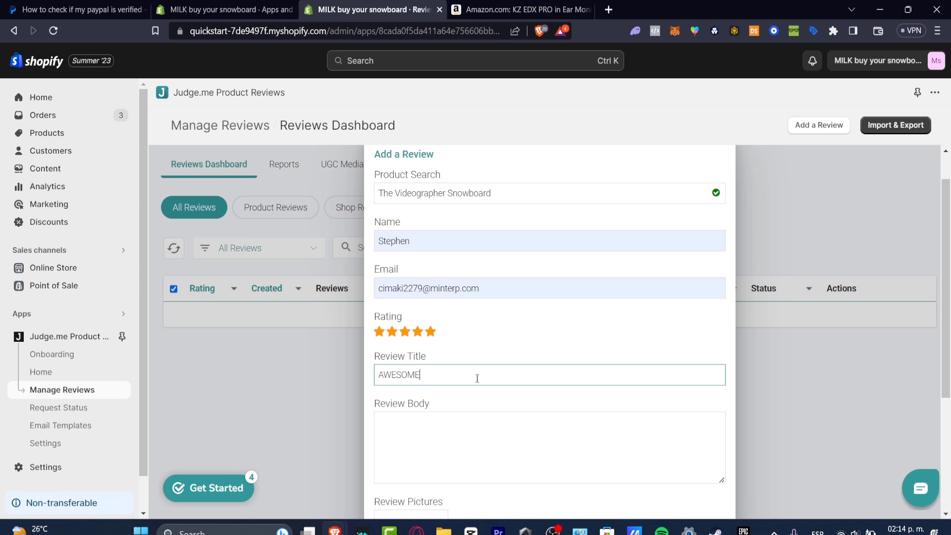
text(I LO VEH)
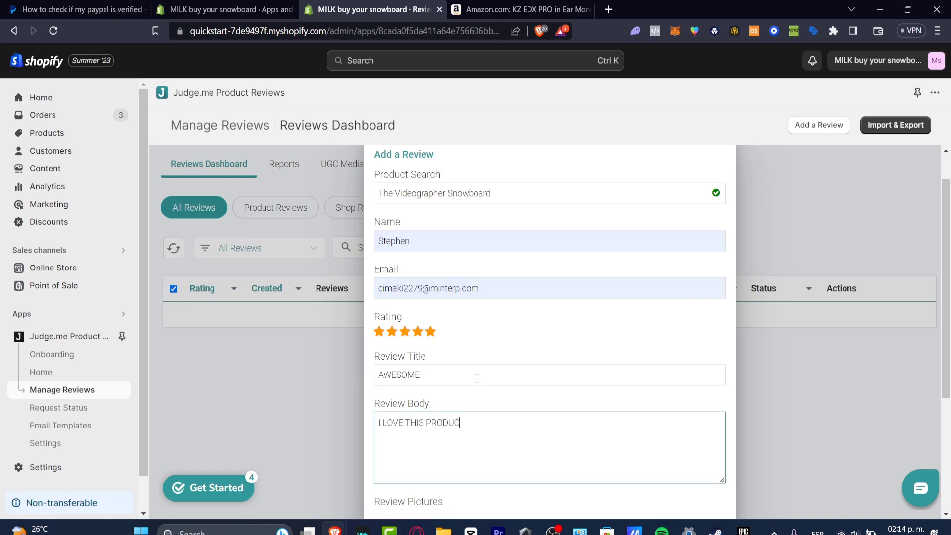
scroll(down, 3)
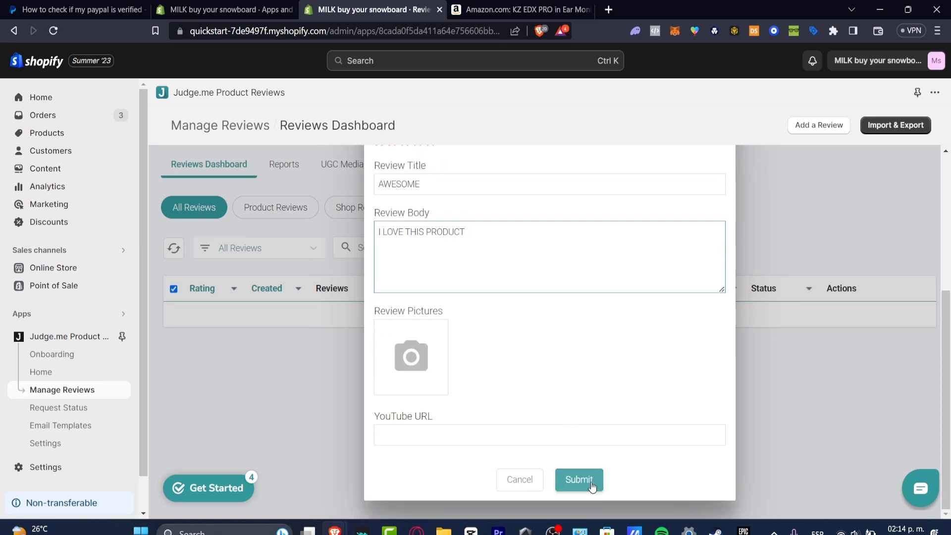
click(578, 479)
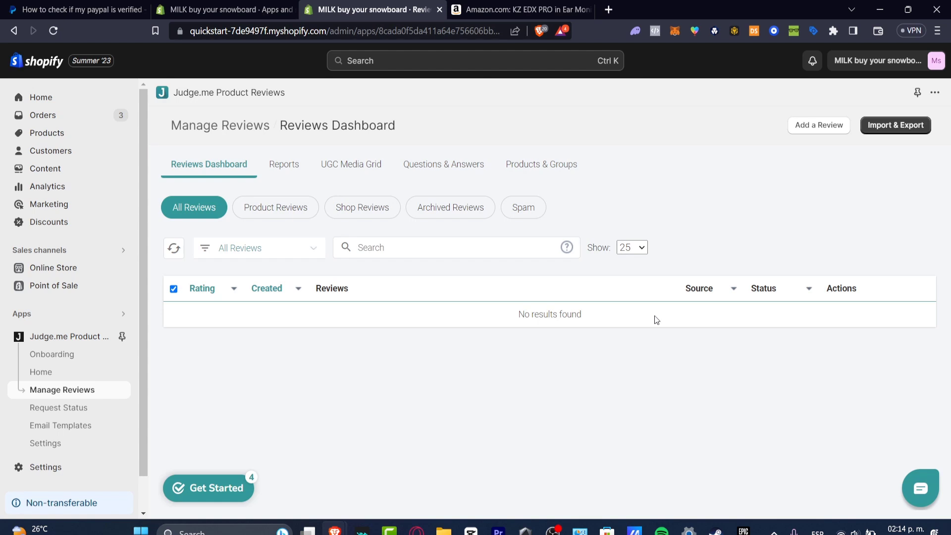
mouse_move(744, 359)
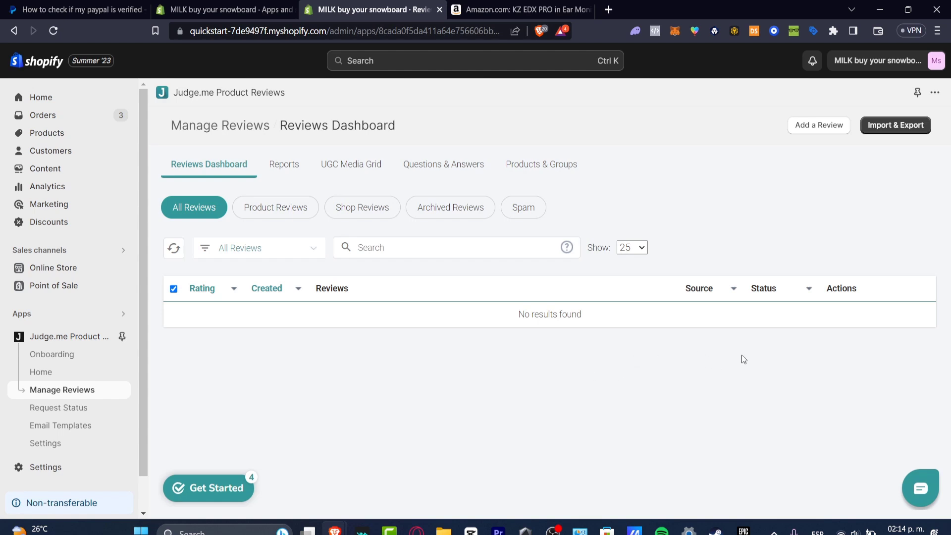
View The Videographer Snowboard storefront page with its 0-review widget and dismiss the password notice.
click(518, 10)
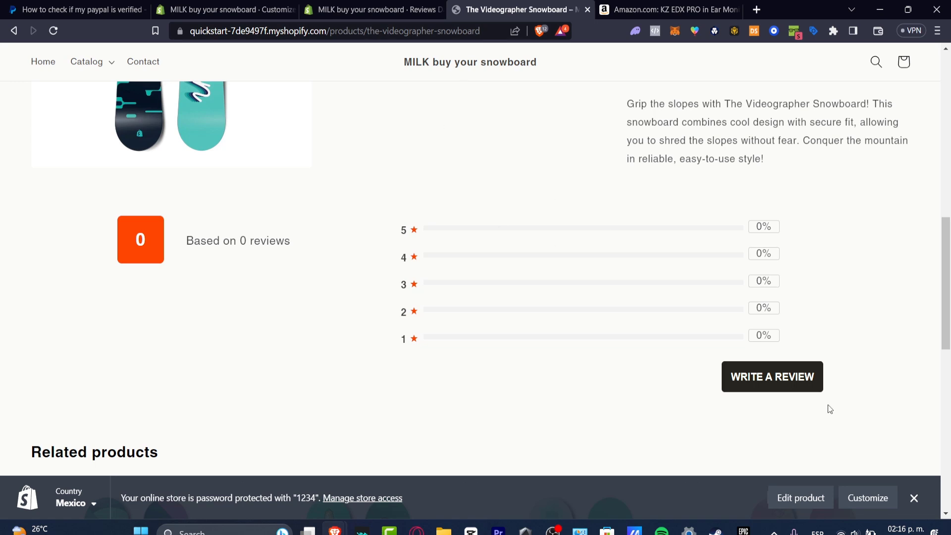
click(915, 499)
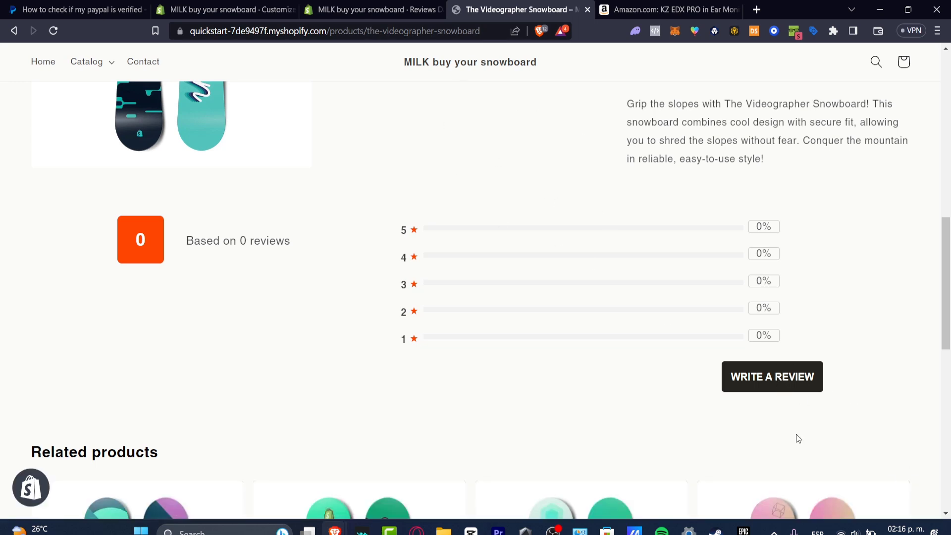
mouse_move(441, 331)
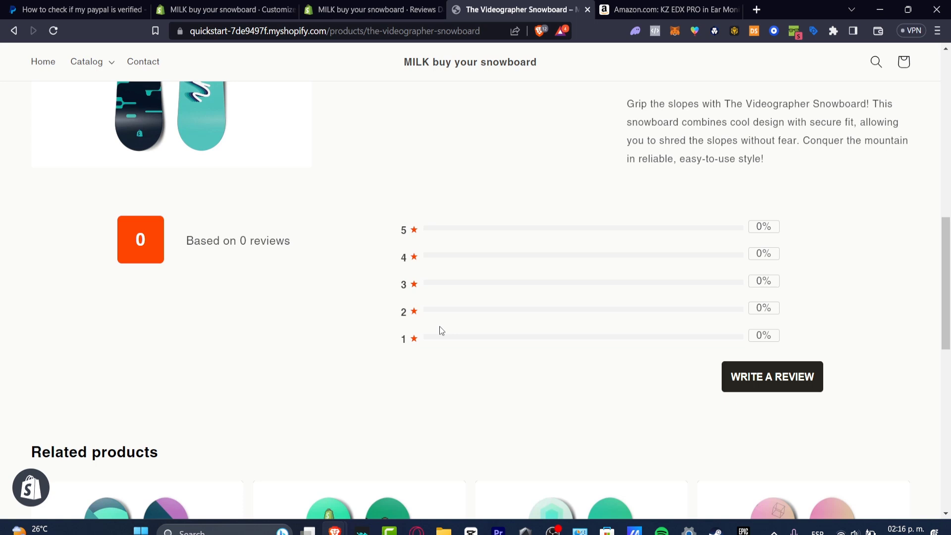
mouse_move(439, 306)
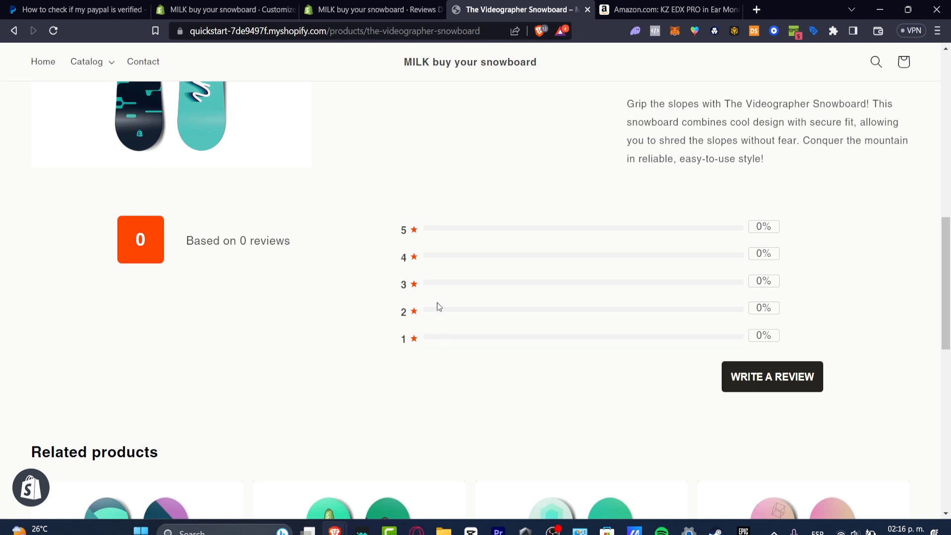
mouse_move(273, 252)
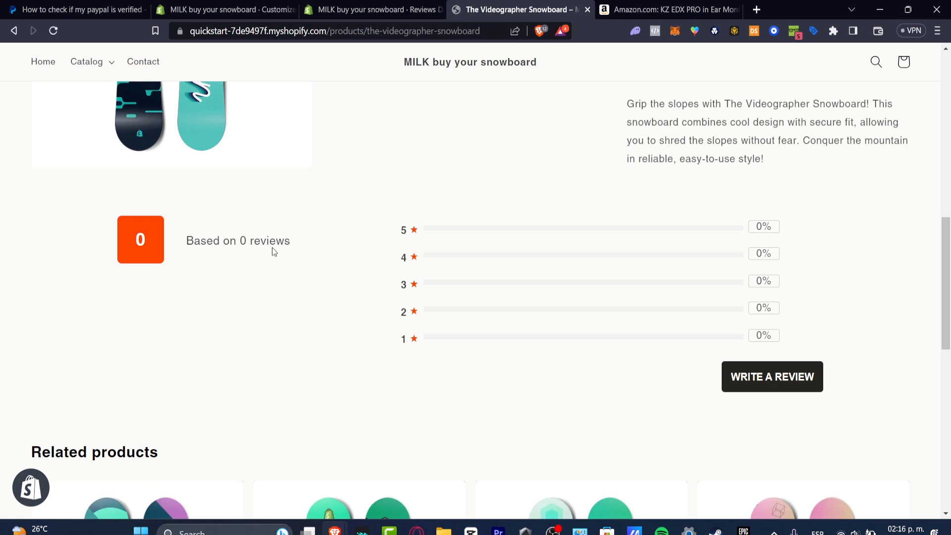
mouse_move(250, 254)
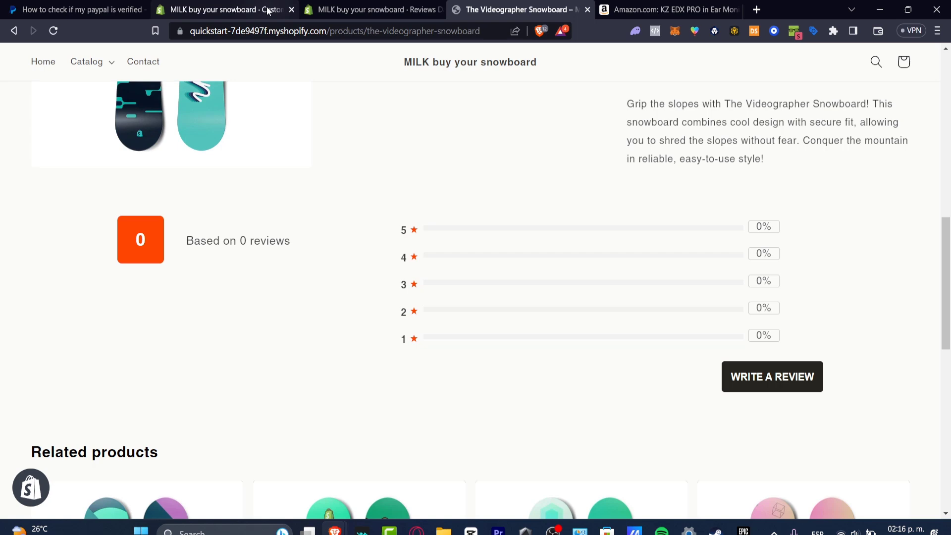
Return to the Amazon KZ EDX PRO listing showing $17.99 and 4.3 stars from 30 ratings.
click(666, 10)
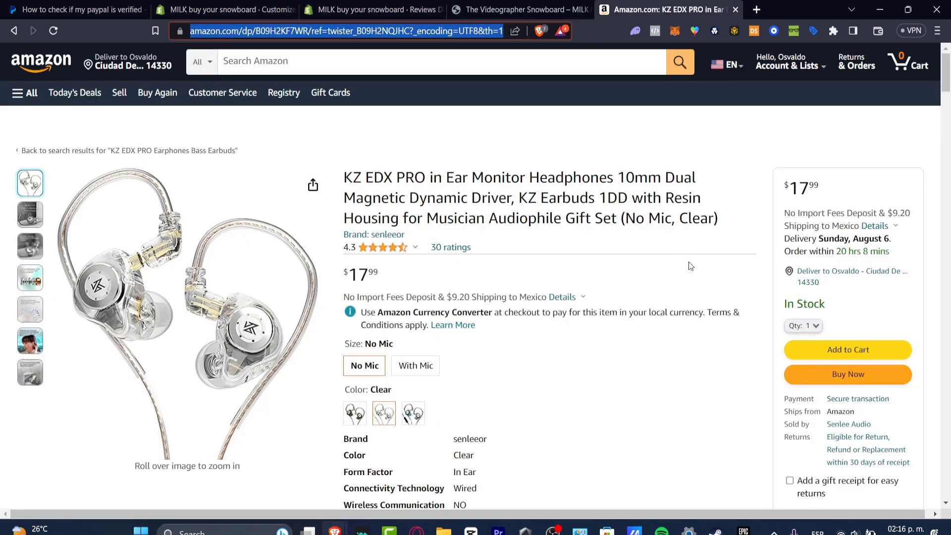
scroll(down, 3)
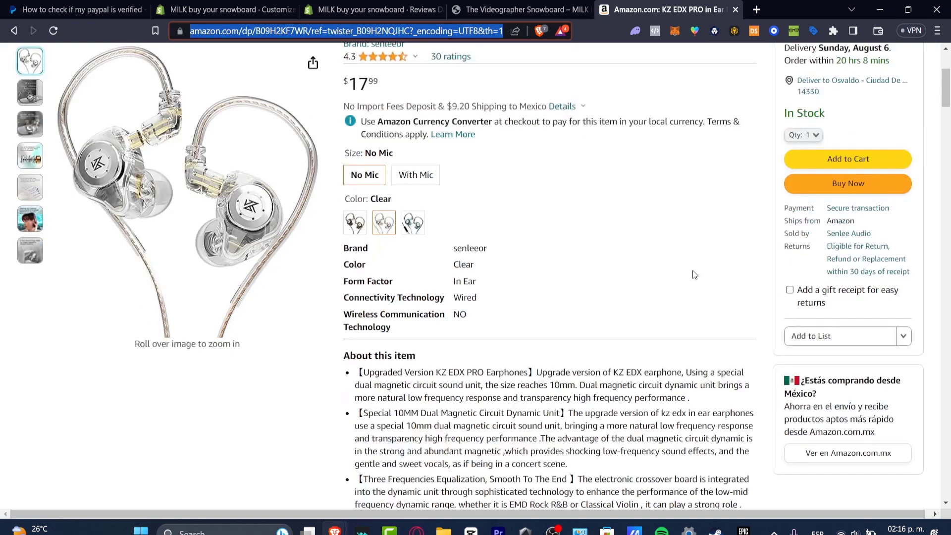
scroll(up, 3)
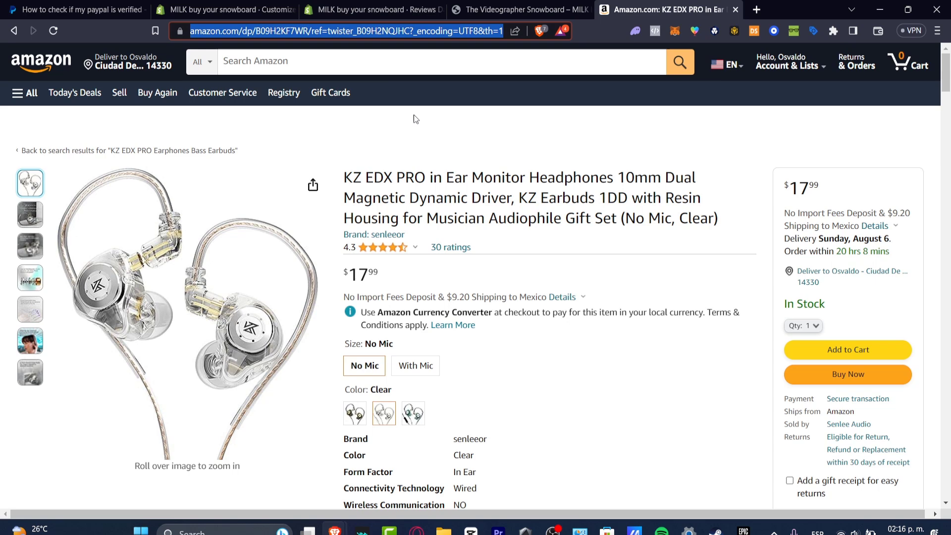
mouse_move(421, 108)
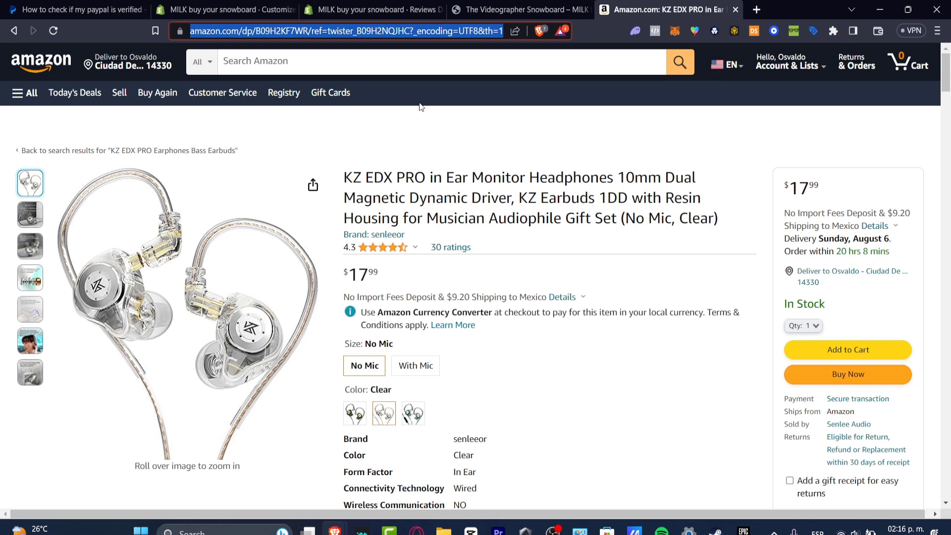
mouse_move(429, 118)
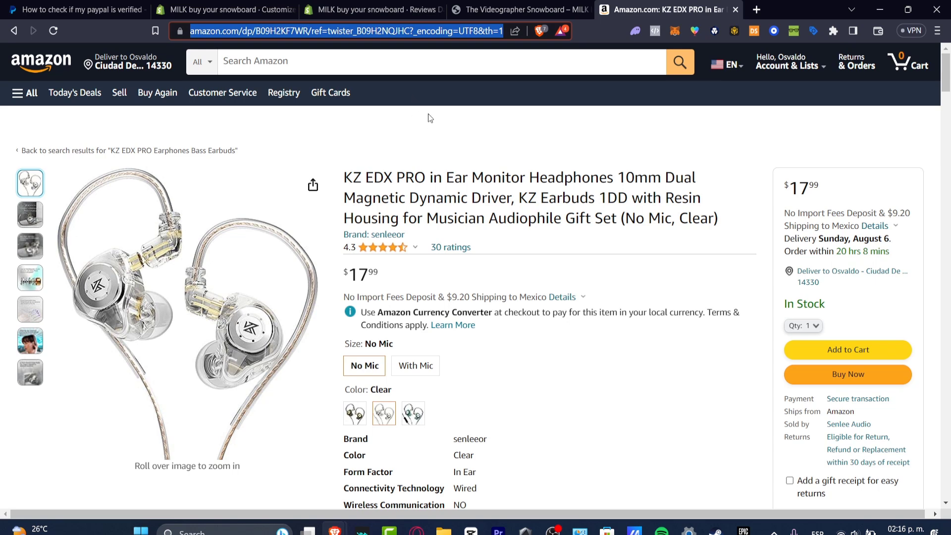